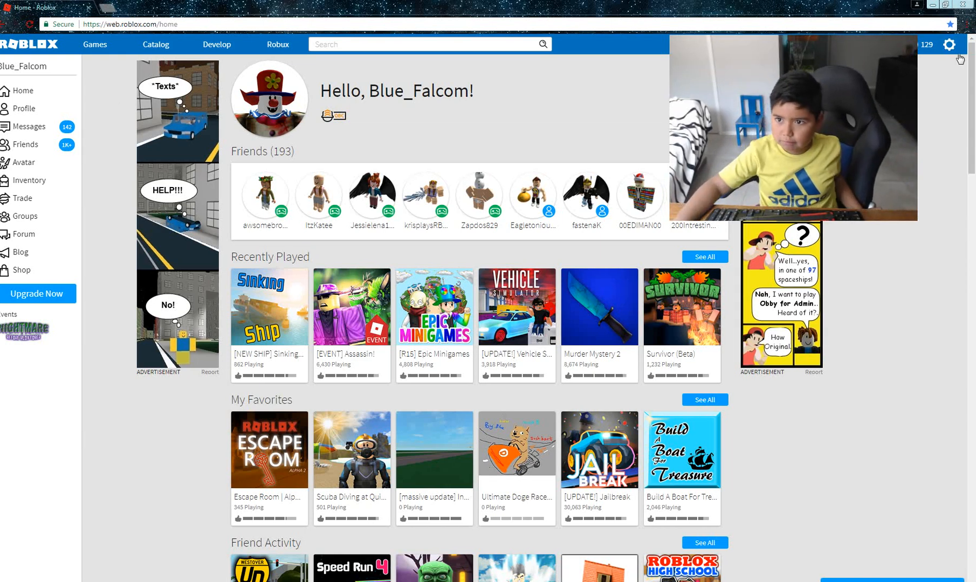
Step: Log out via the settings gear and dismiss the saved username suggestions
left_click(949, 44)
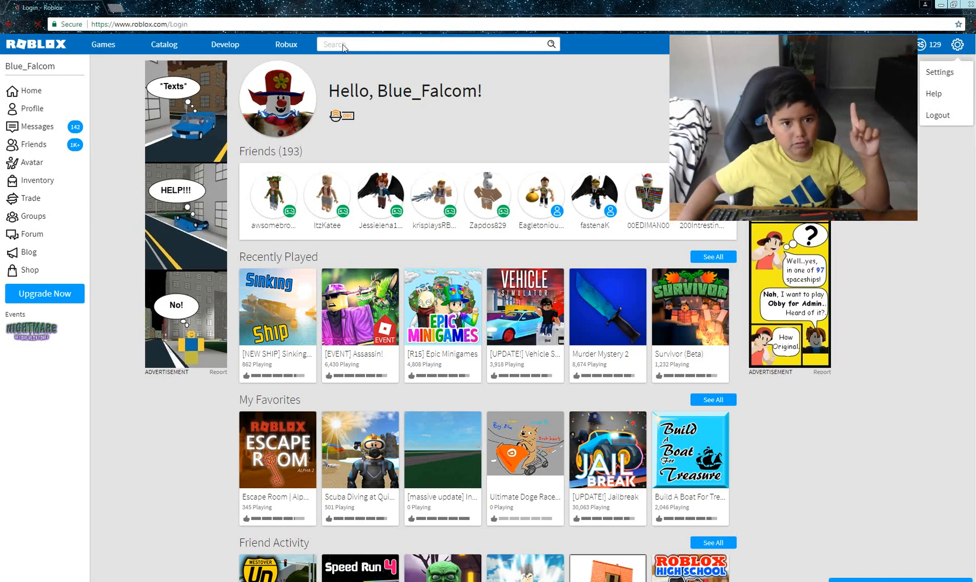
left_click(935, 115)
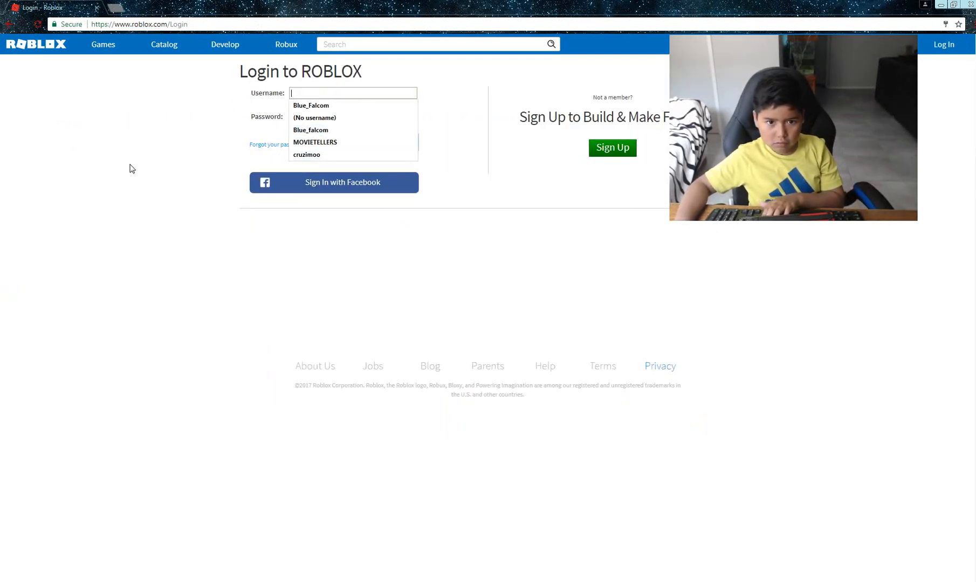
left_click(352, 117)
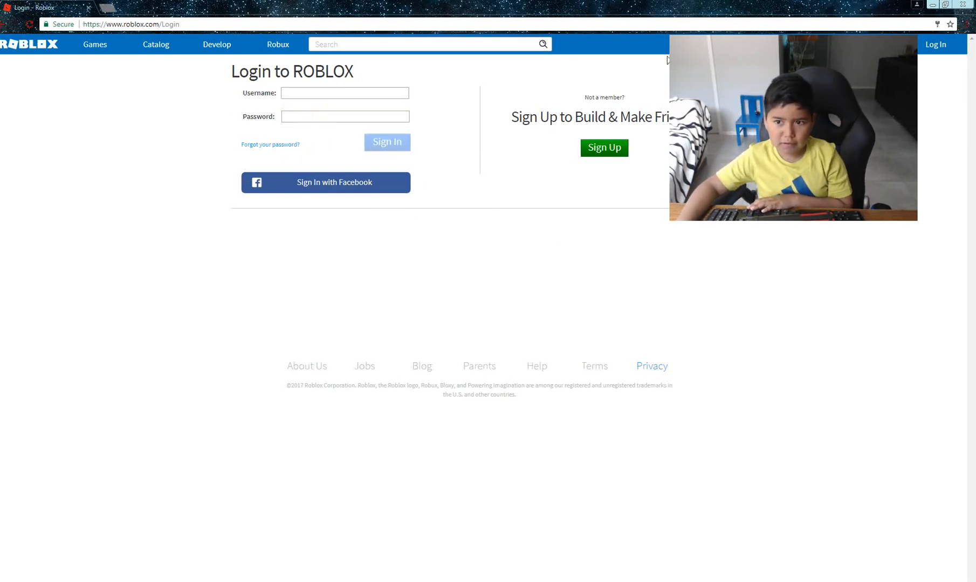
left_click(602, 148)
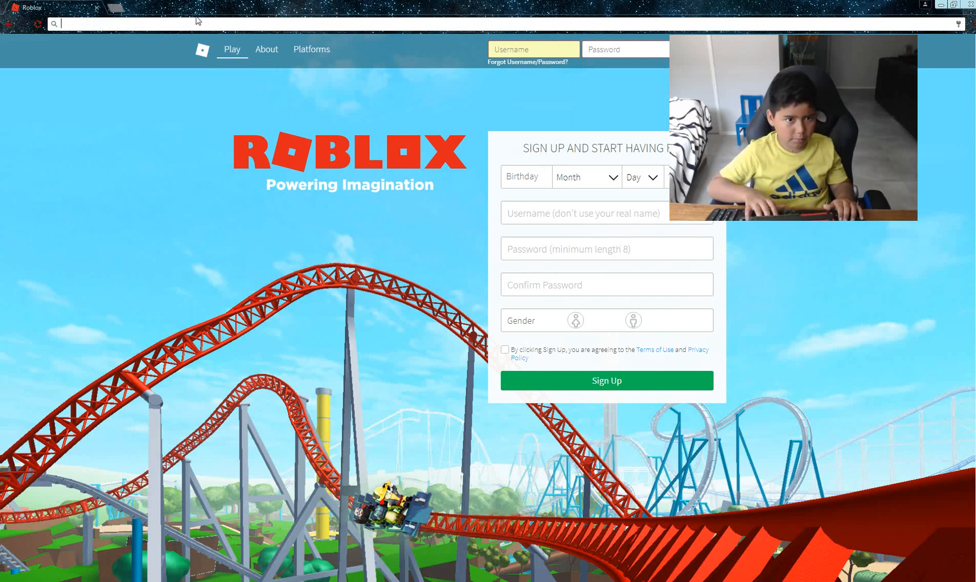
type("www.roblox.com/games")
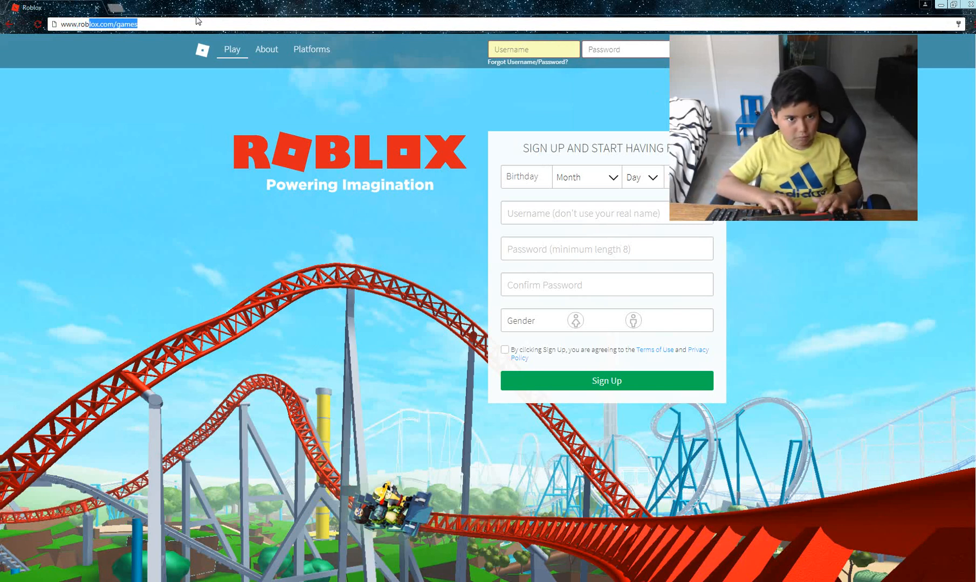
key("Enter")
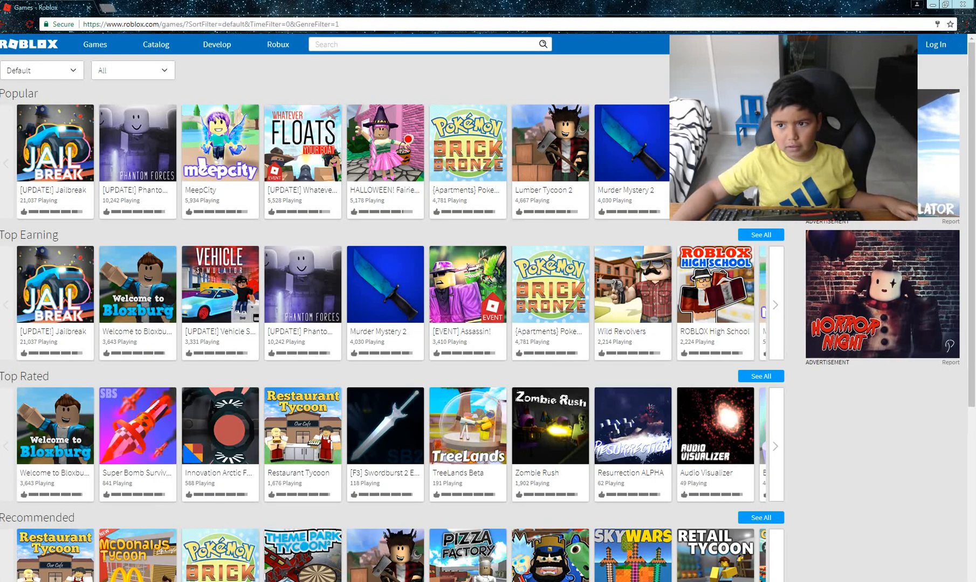
mouse_move(250, 193)
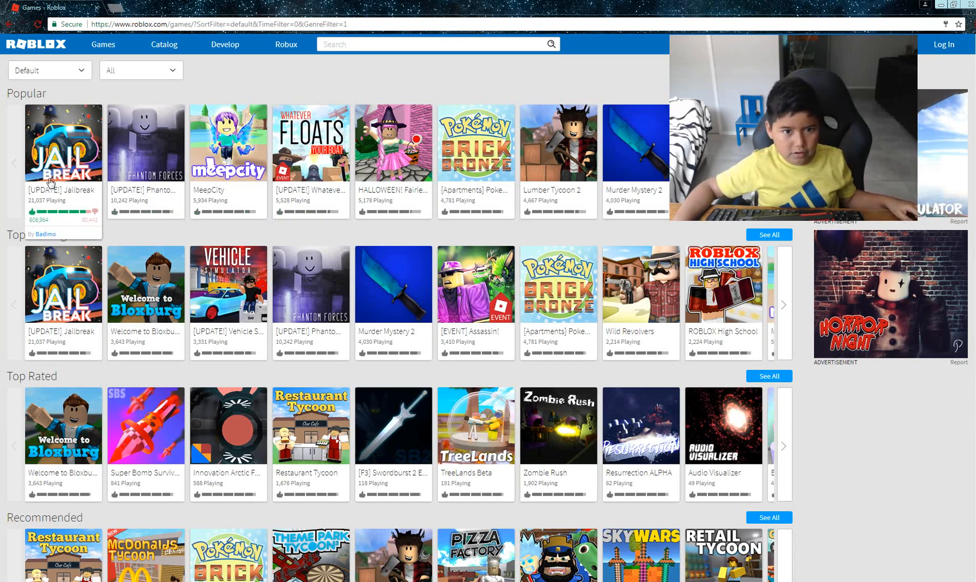
left_click(63, 143)
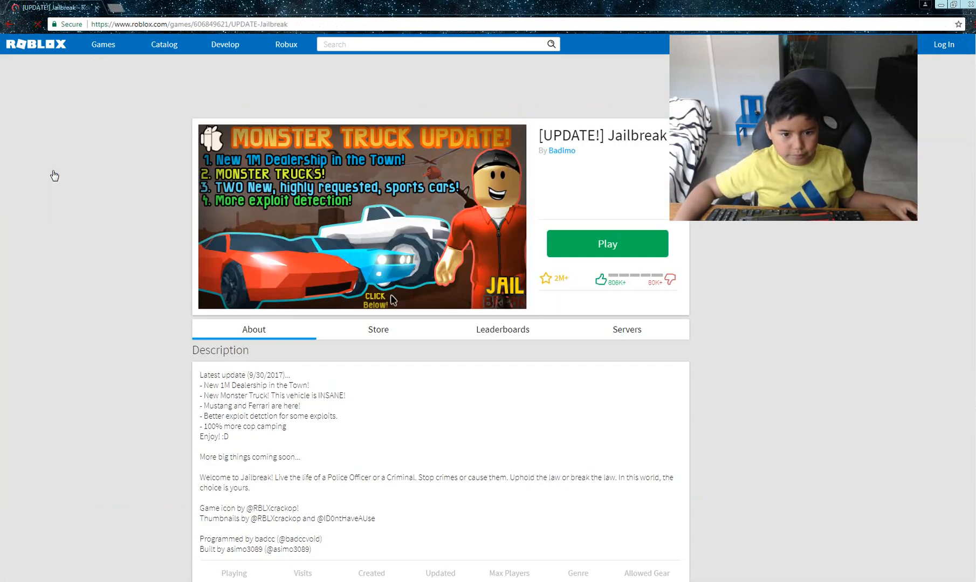
left_click(606, 243)
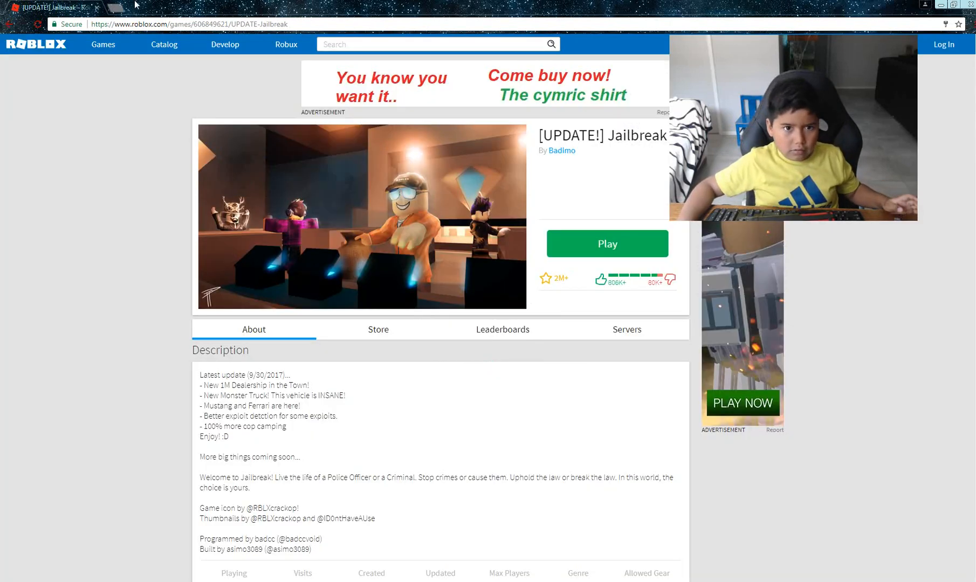
Step: In a new tab, search 'roblox guests are removed' and open the Removal of Guest Mode post
left_click(108, 7)
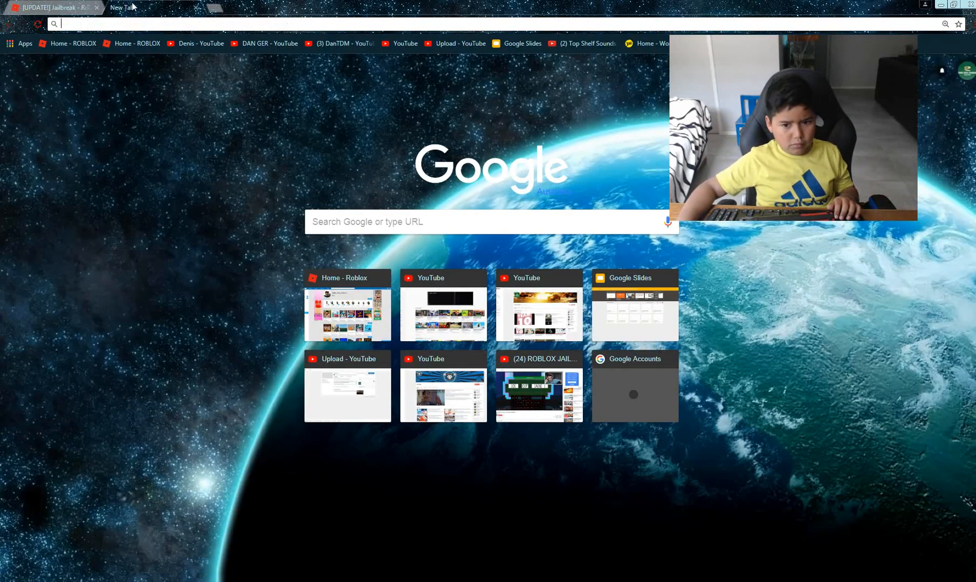
type("roblox")
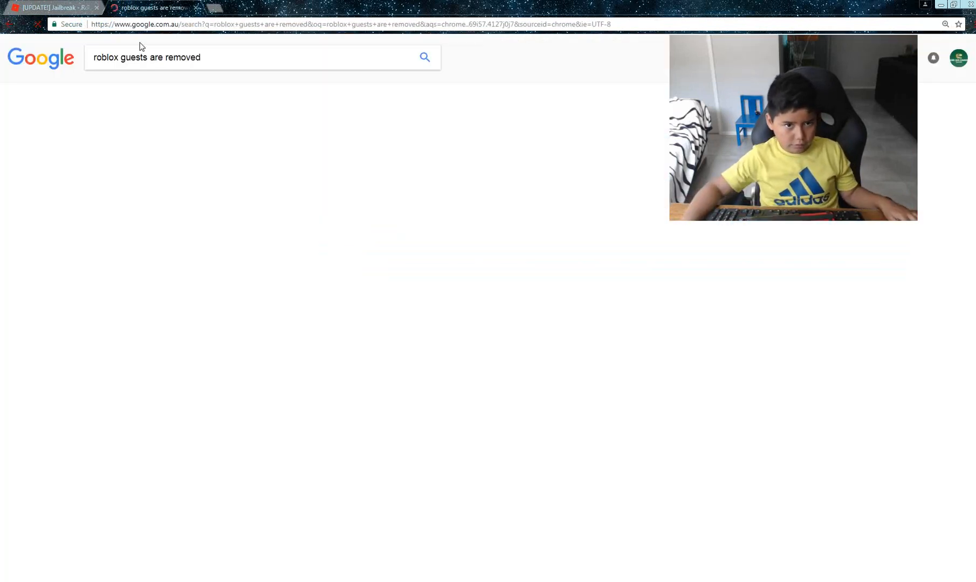
left_click(425, 56)
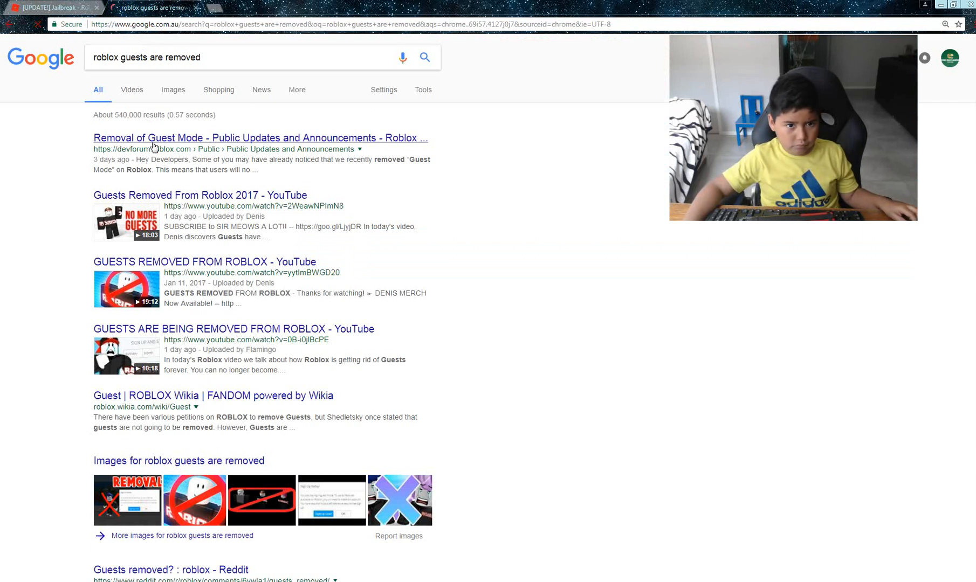
left_click(259, 137)
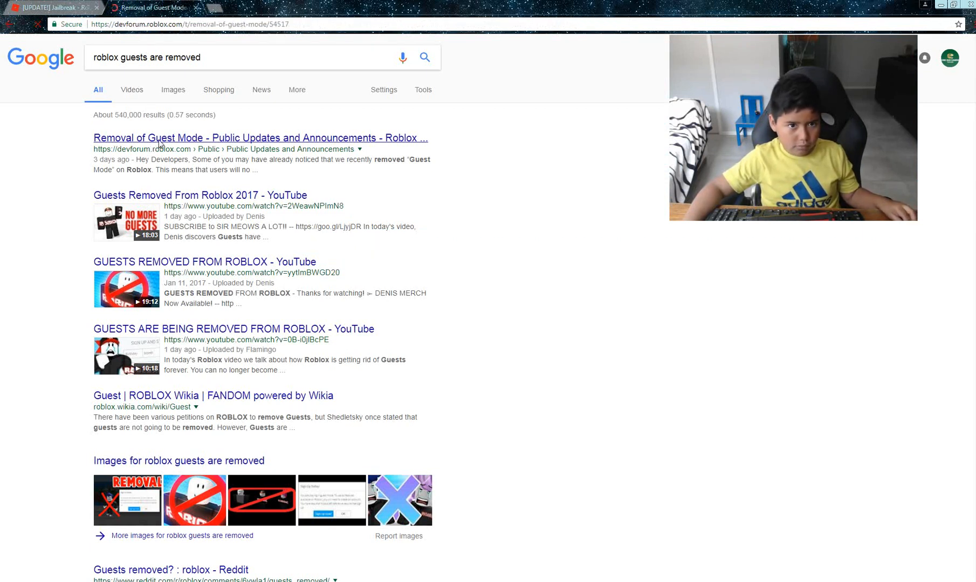
left_click(50, 7)
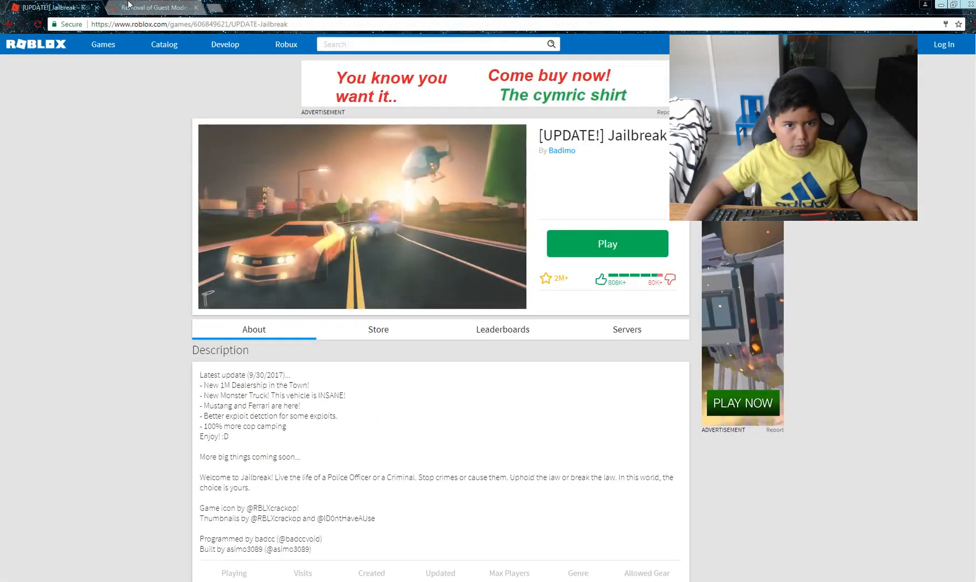
Step: Read the Removal of Guest Mode announcement, scrolling down to its stats and back up
left_click(152, 7)
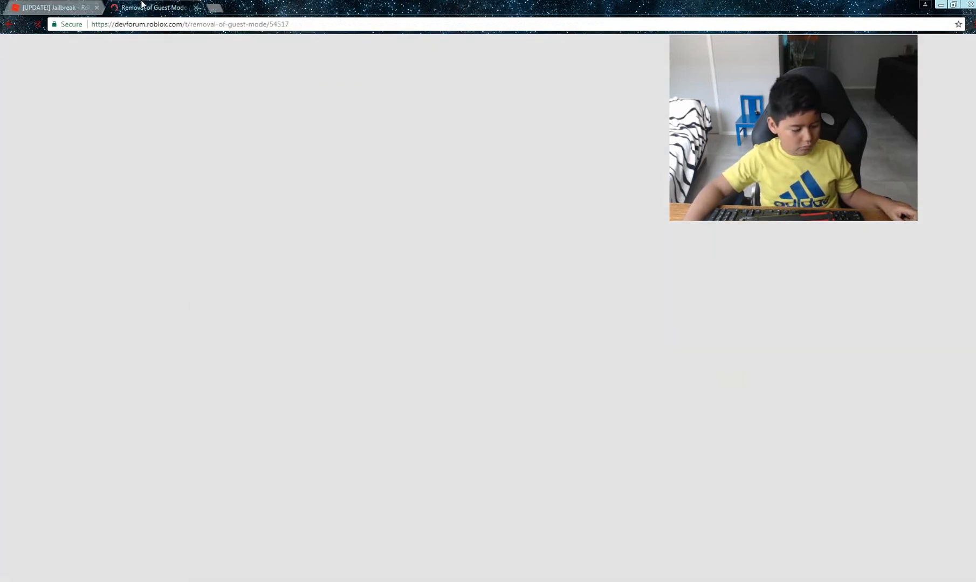
left_click(152, 7)
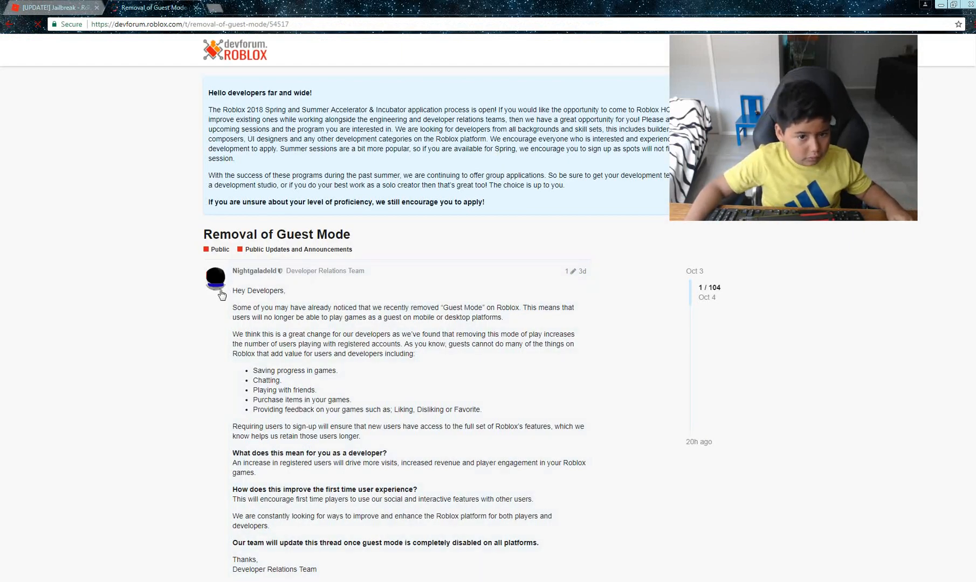
mouse_move(350, 300)
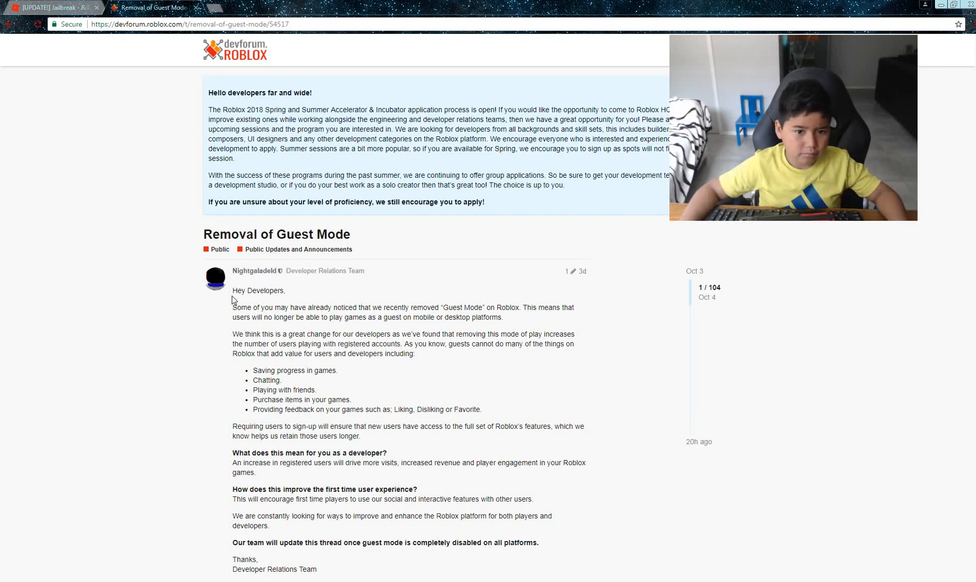
mouse_move(390, 295)
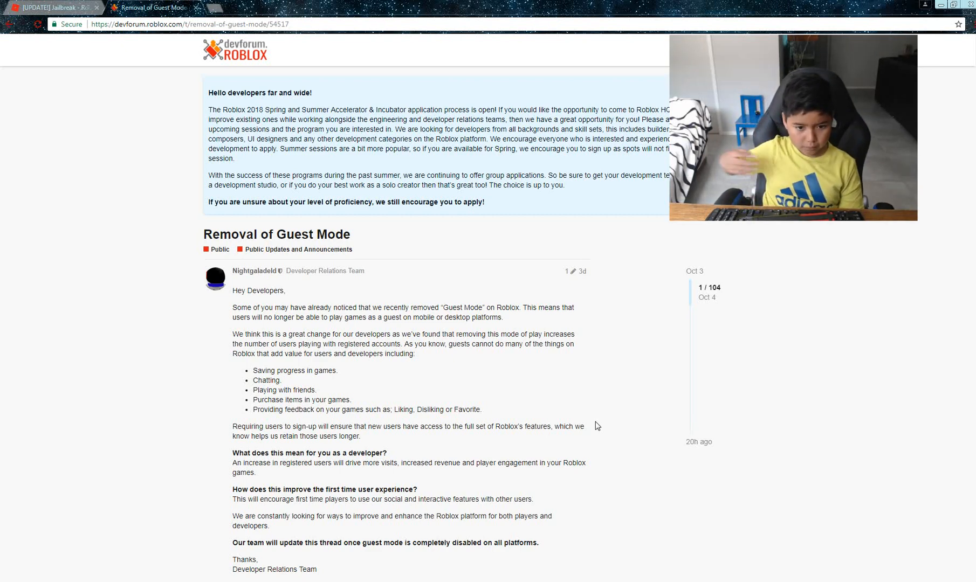
scroll("down", 3)
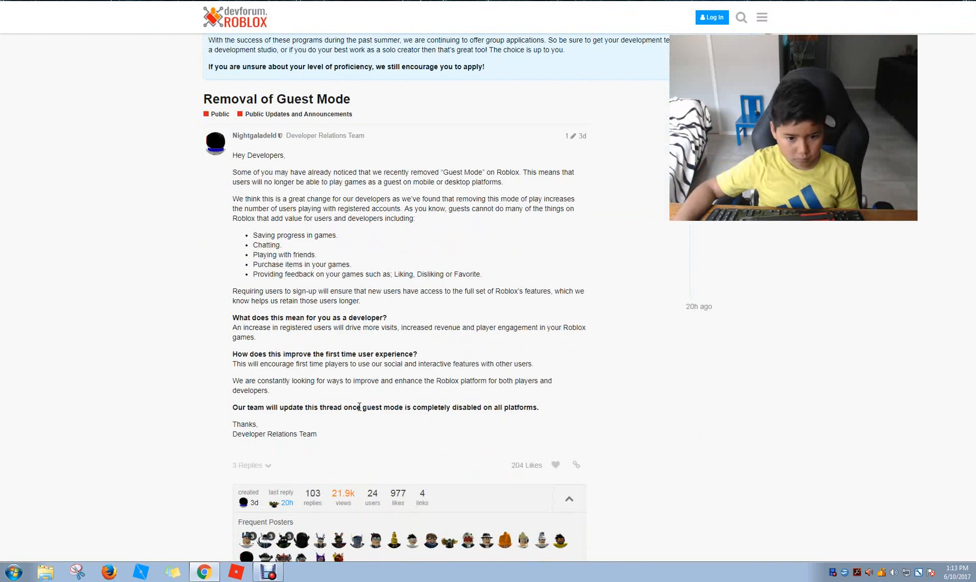
scroll("up", 3)
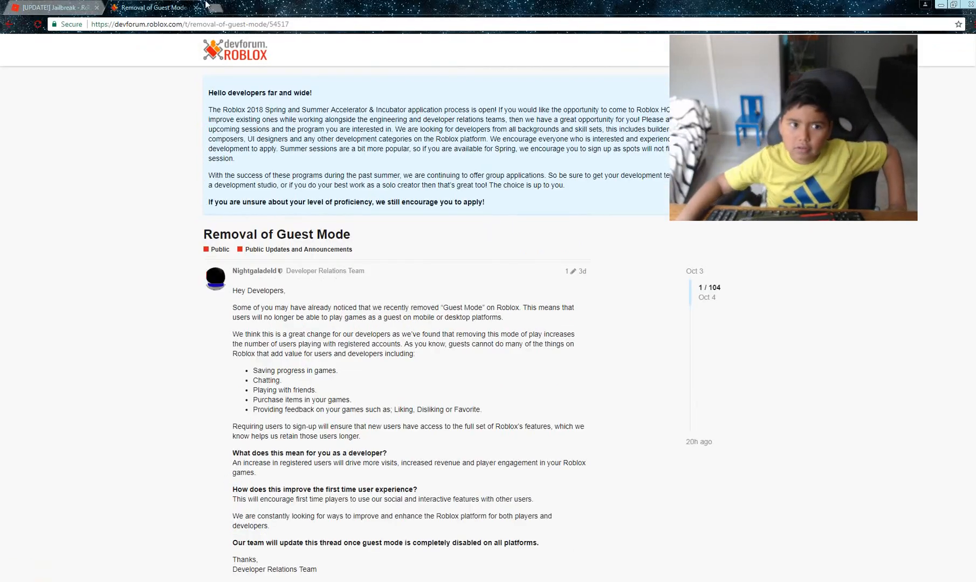
Step: Open the sign-up page from Jailbreak and set the birthday to October 31
left_click(51, 8)
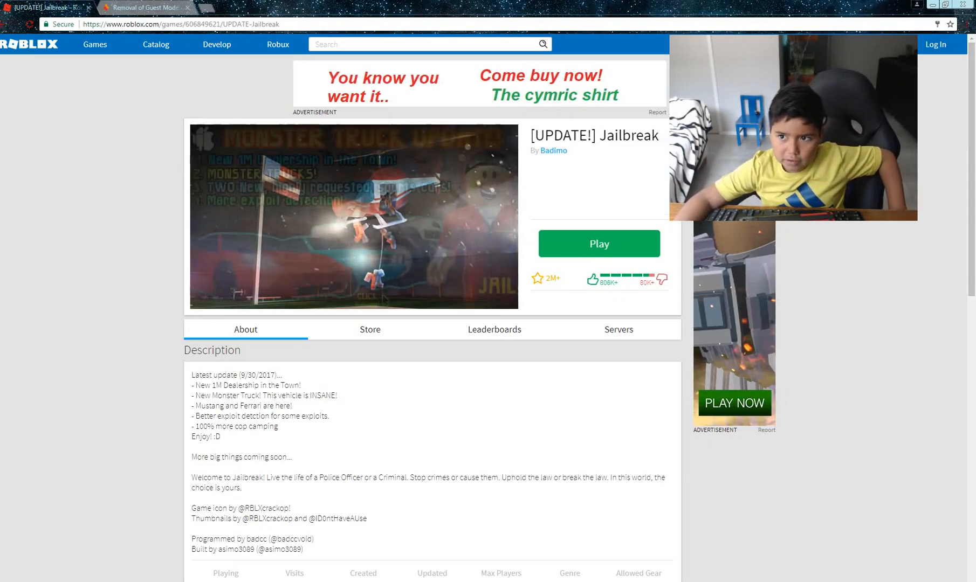
left_click(598, 243)
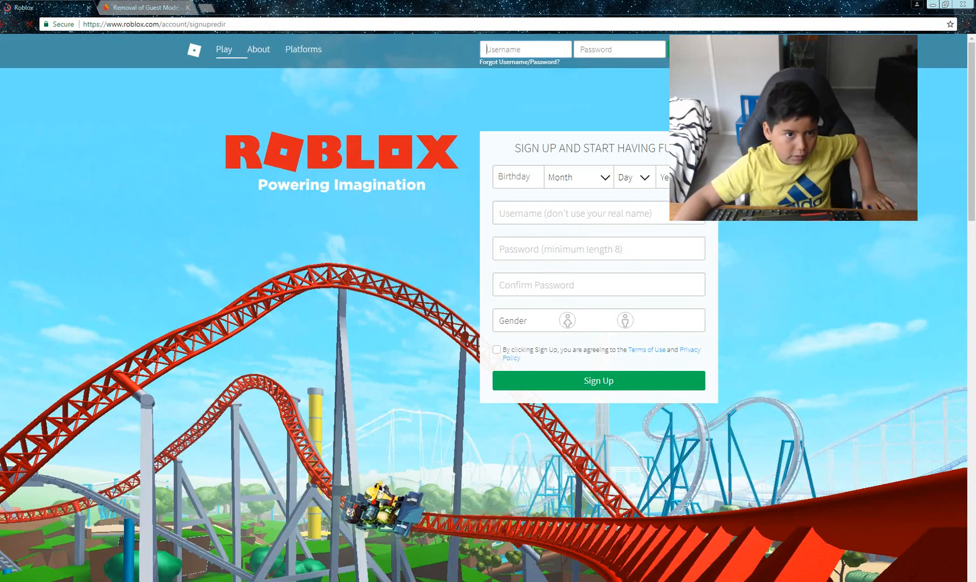
left_click(577, 177)
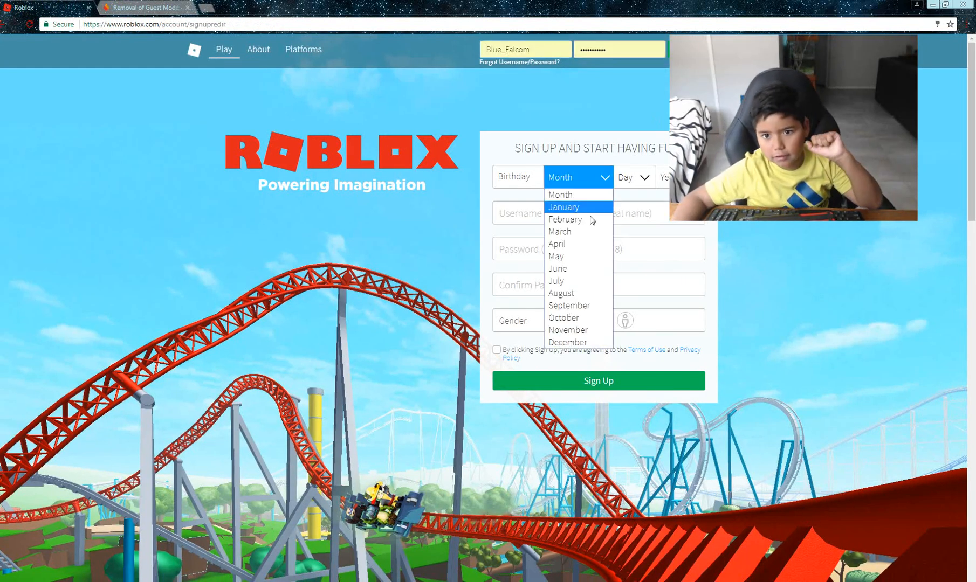
mouse_move(559, 232)
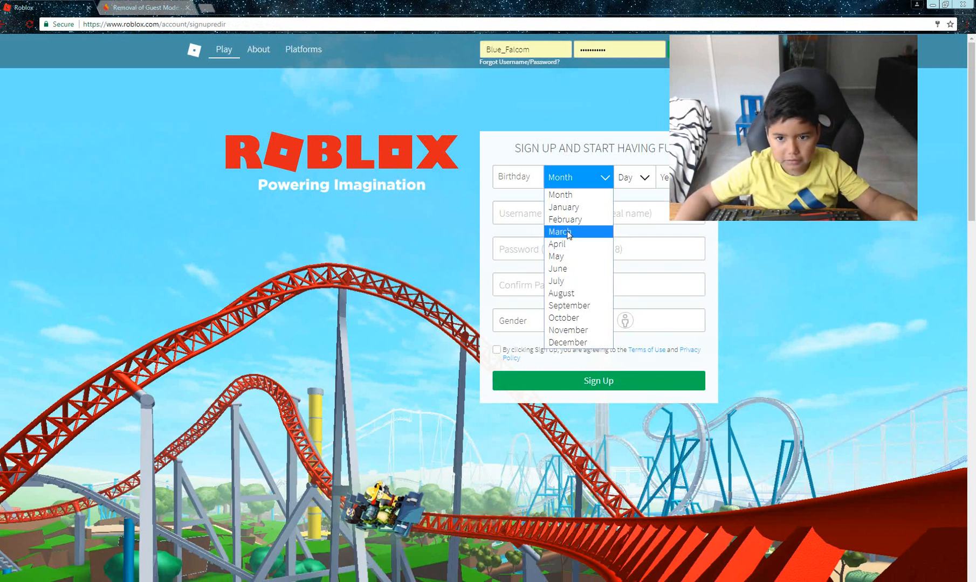
left_click(564, 318)
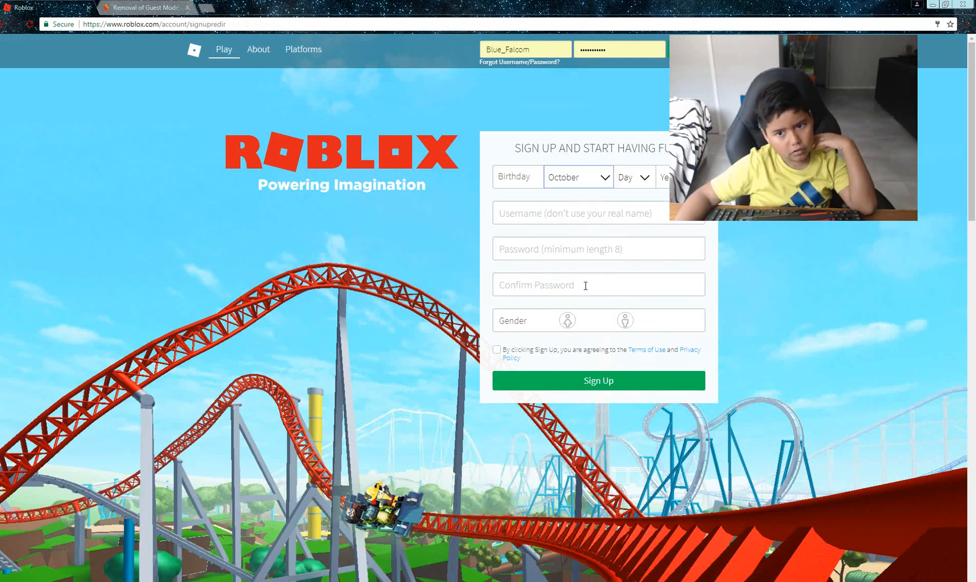
left_click(631, 177)
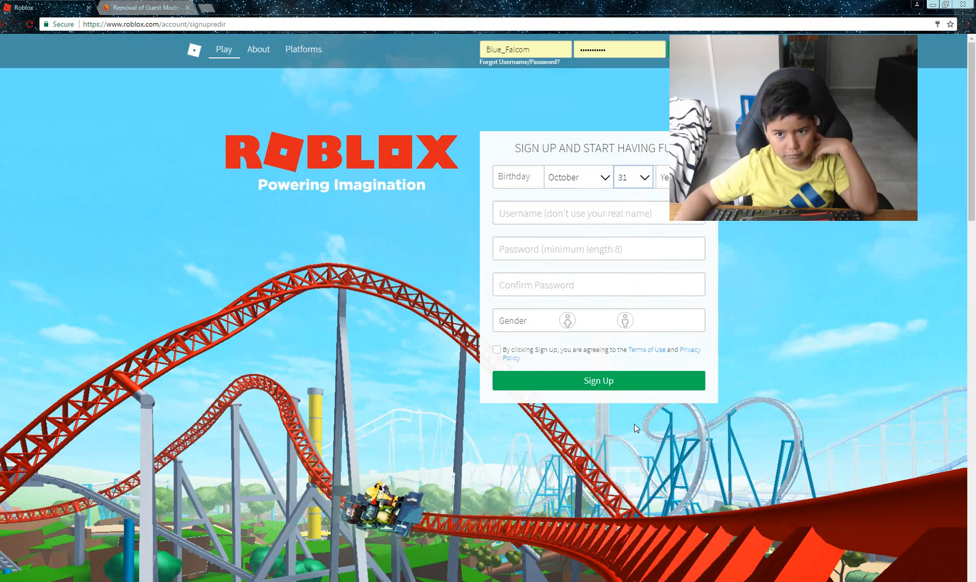
left_click(663, 177)
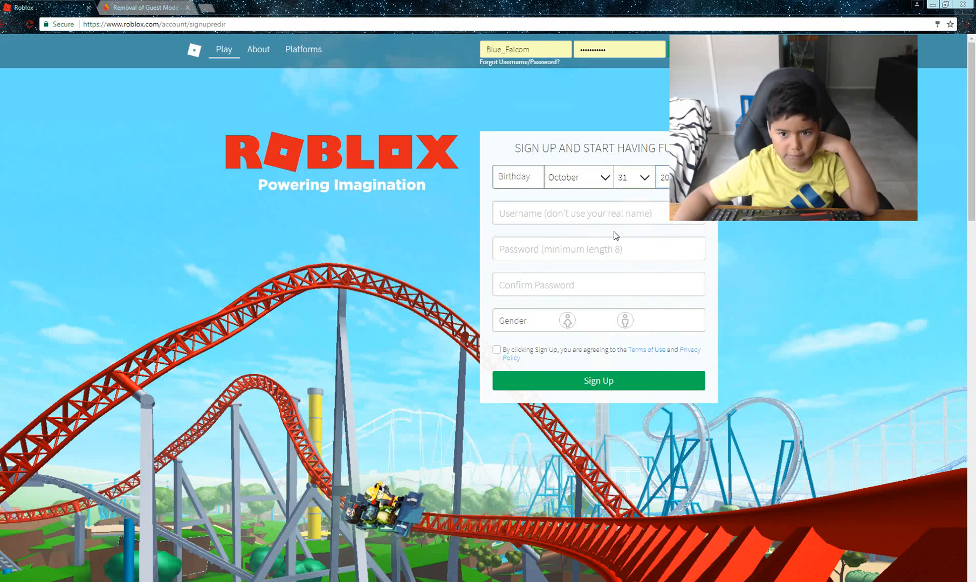
Step: Enter the username Awesome_User123 in the sign-up form
left_click(598, 213)
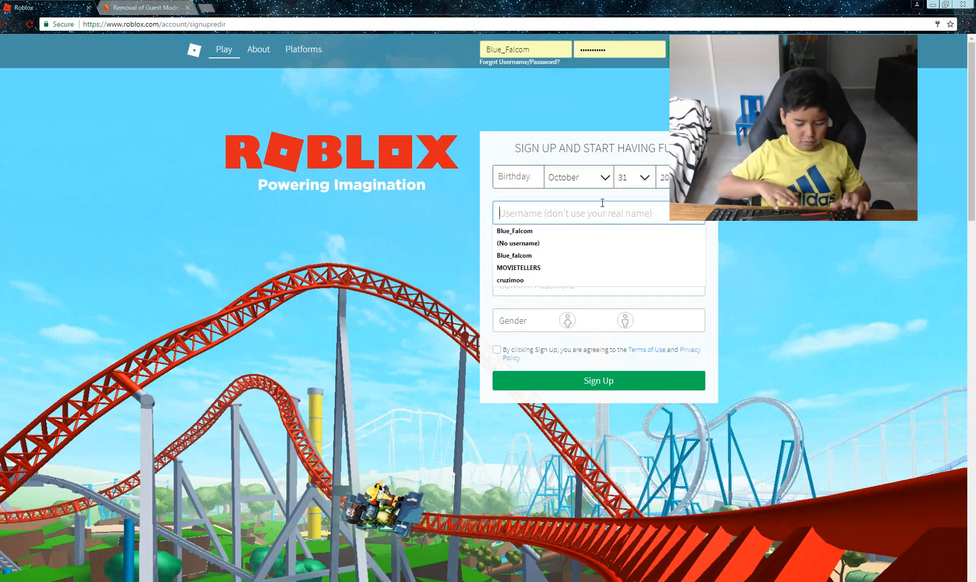
type("Aweso")
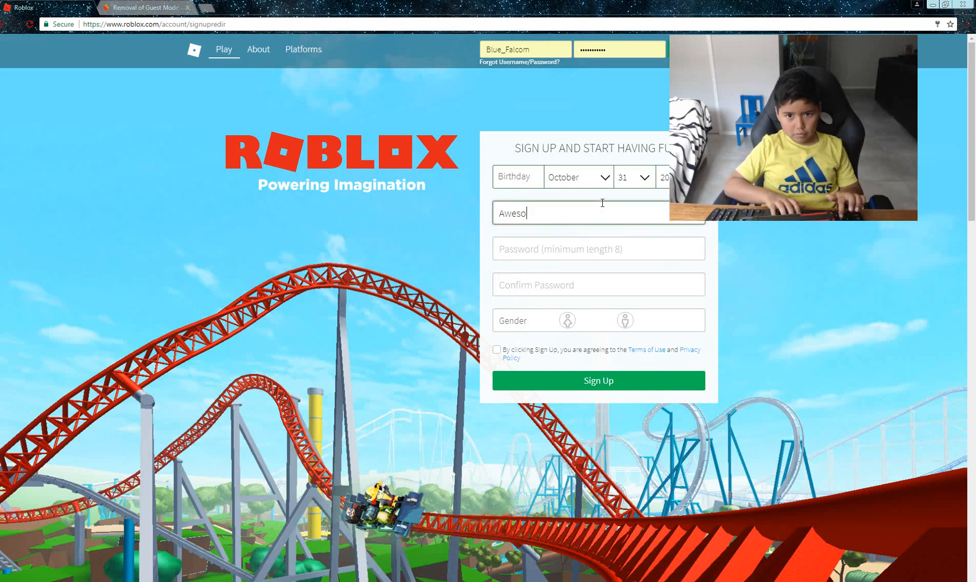
type("me_")
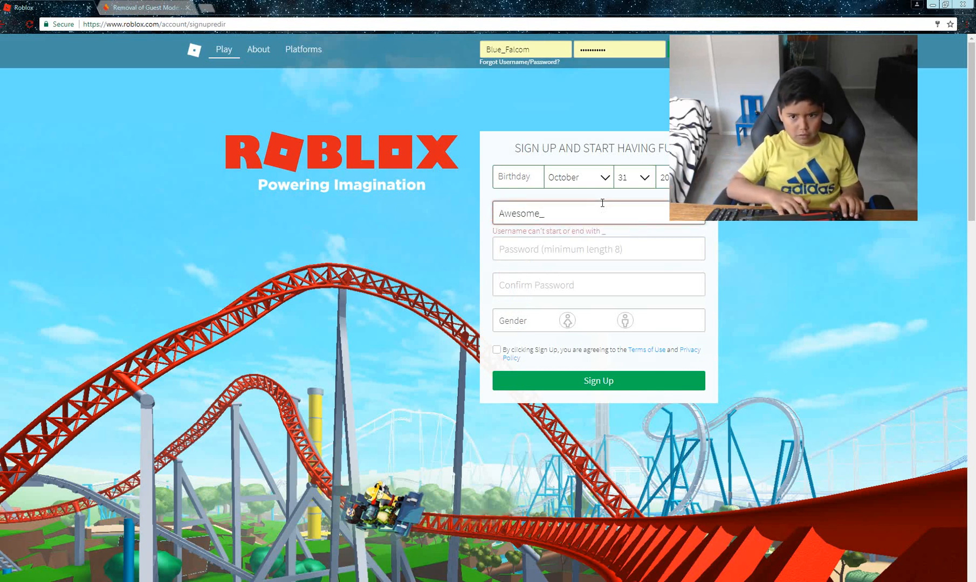
type("User12")
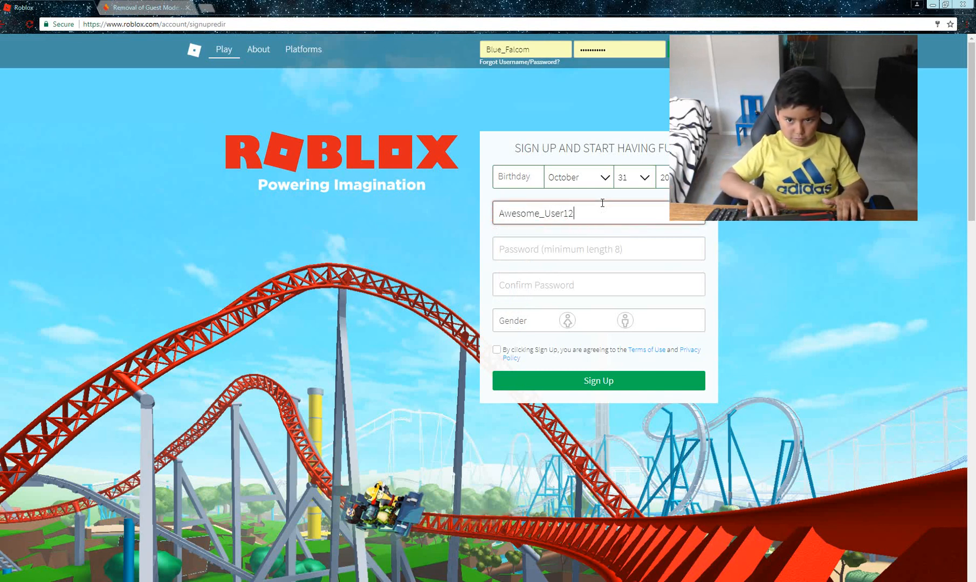
type("3")
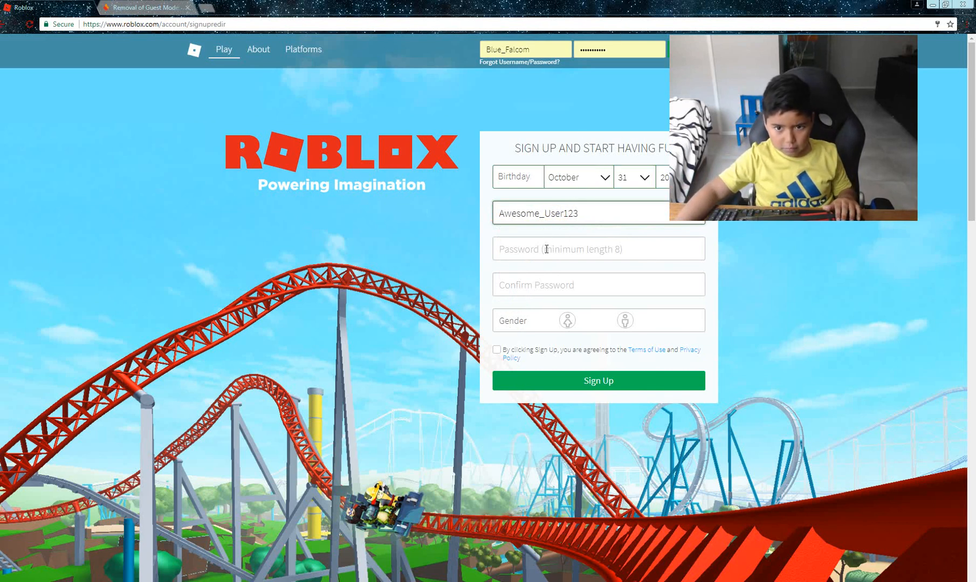
Step: Enter the password and a matching confirmation, retyping the too-short password
left_click(597, 248)
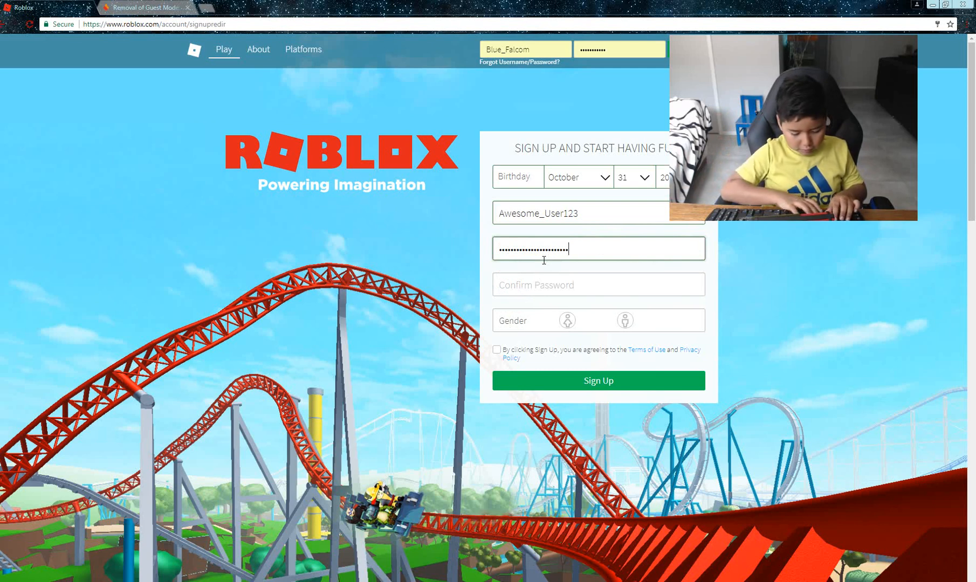
left_click(597, 284)
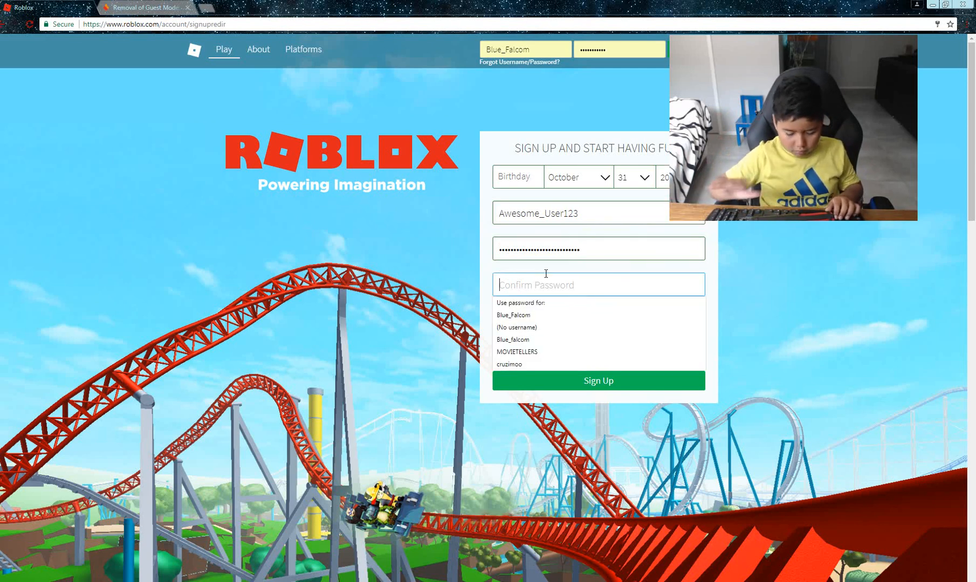
type("•••••")
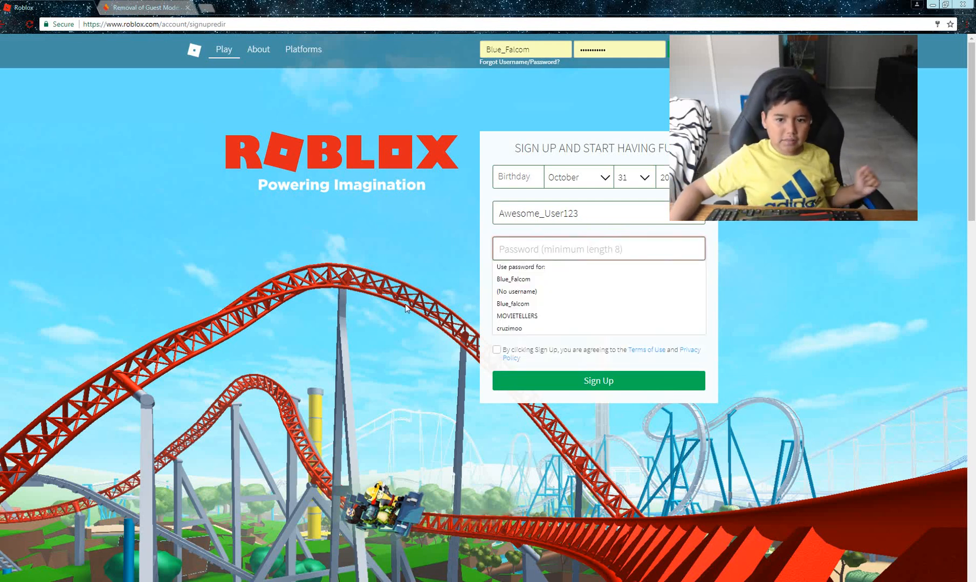
left_click(597, 248)
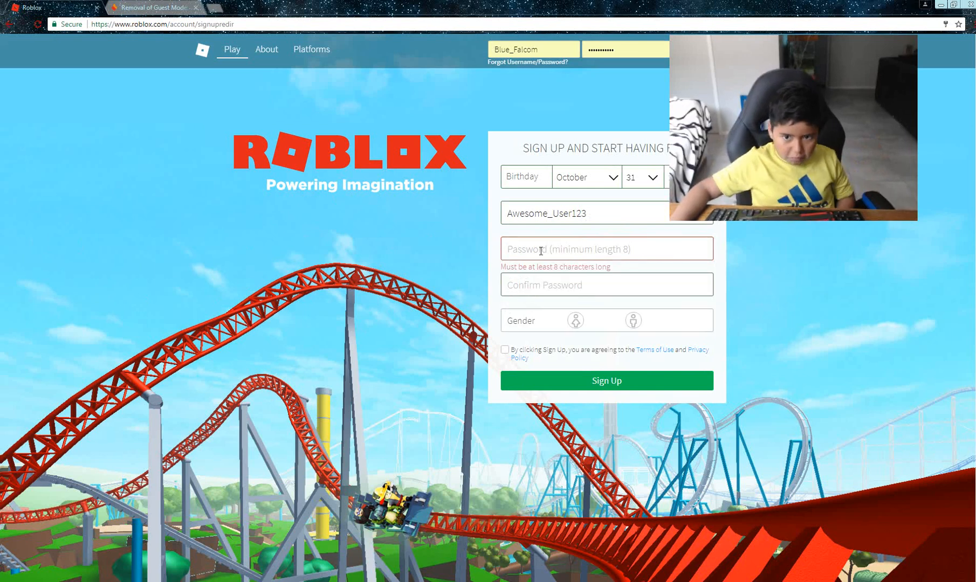
left_click(604, 248)
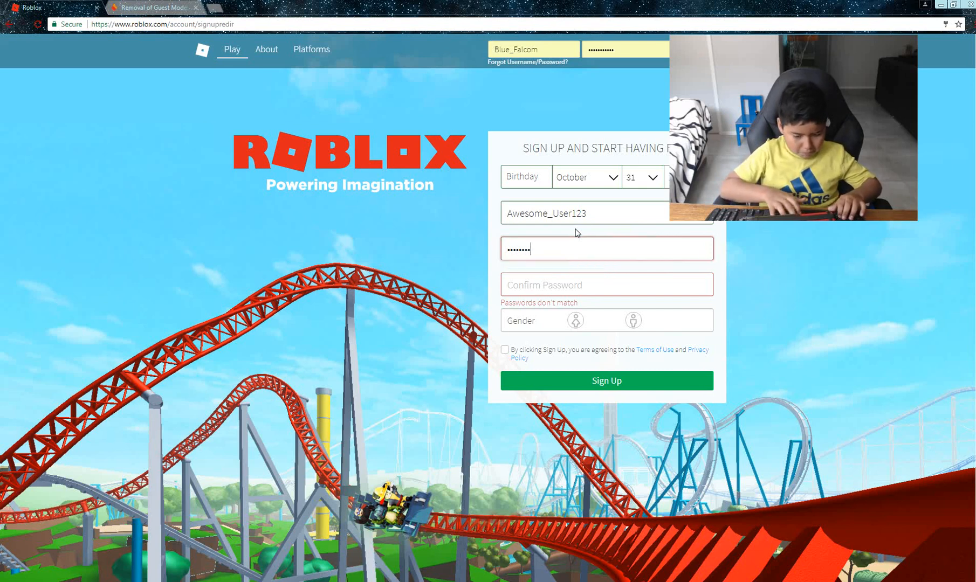
left_click(606, 284)
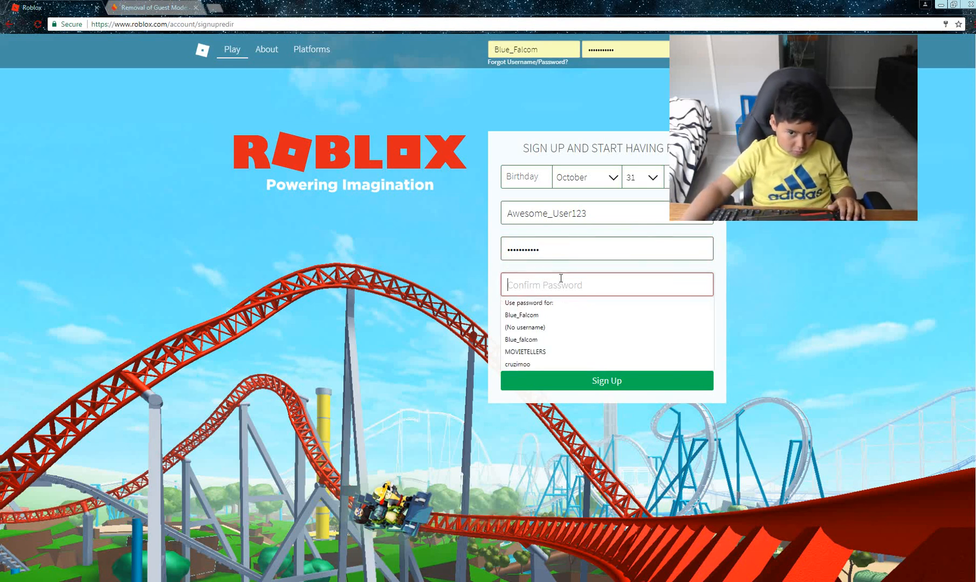
type("•••••")
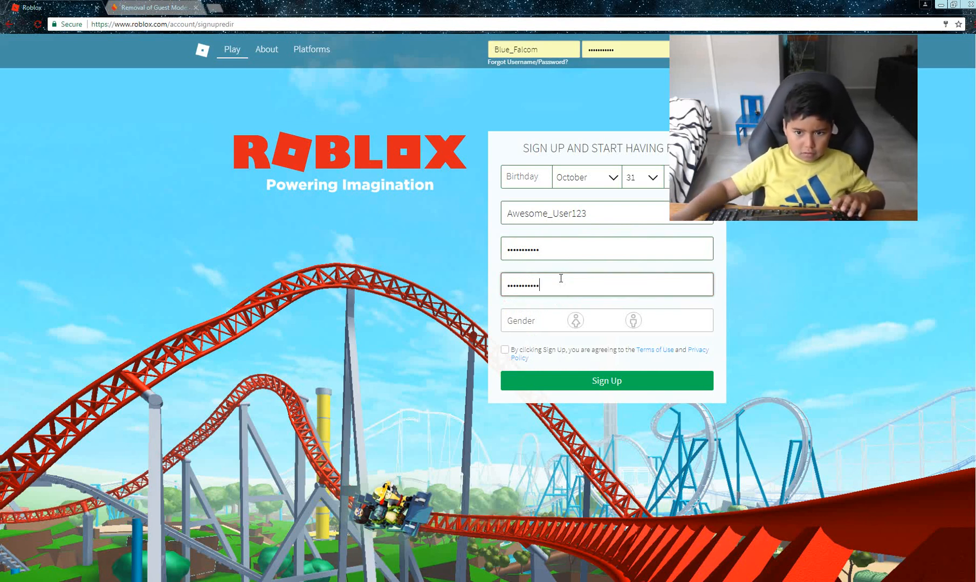
mouse_move(629, 341)
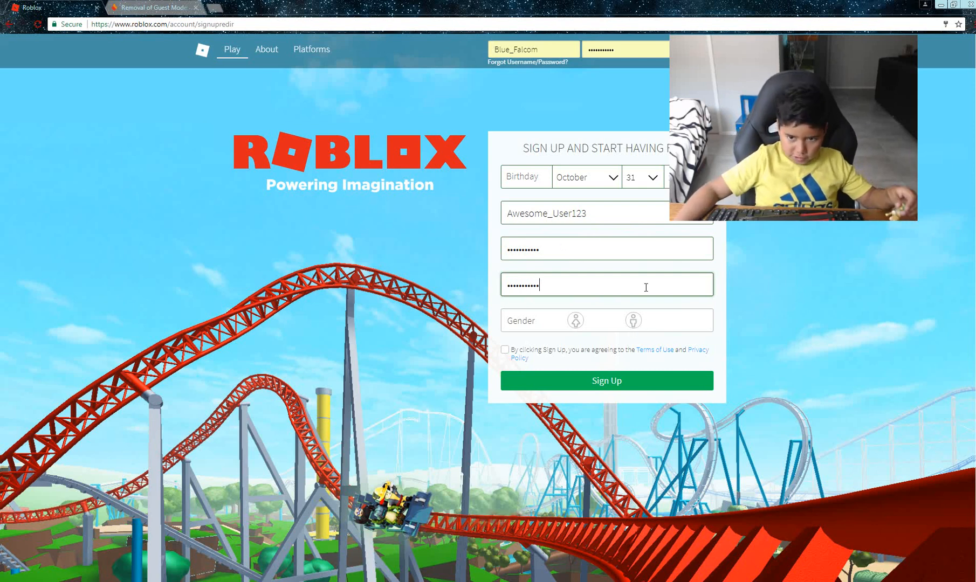
Step: Choose a gender, accept the terms of use, and submit the sign-up
left_click(633, 319)
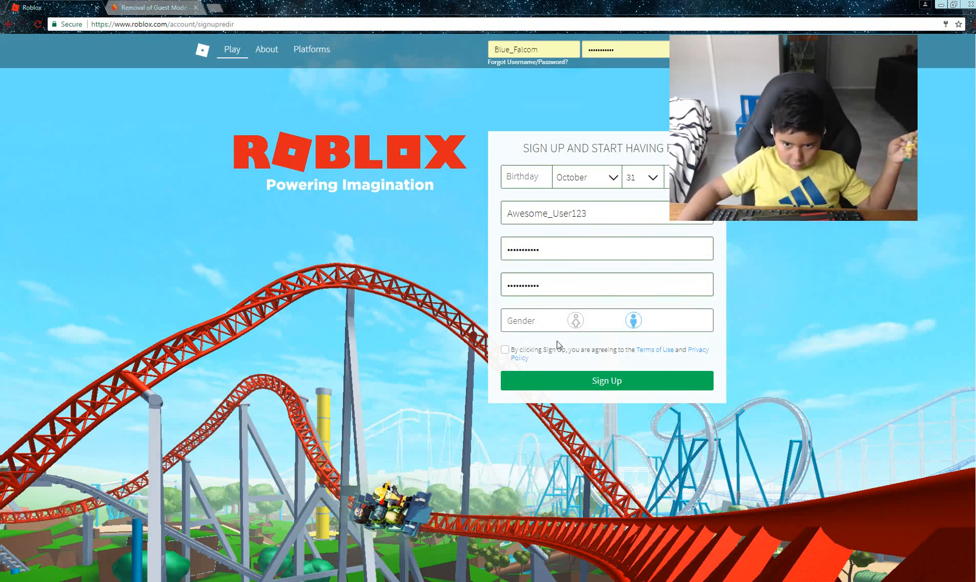
left_click(504, 349)
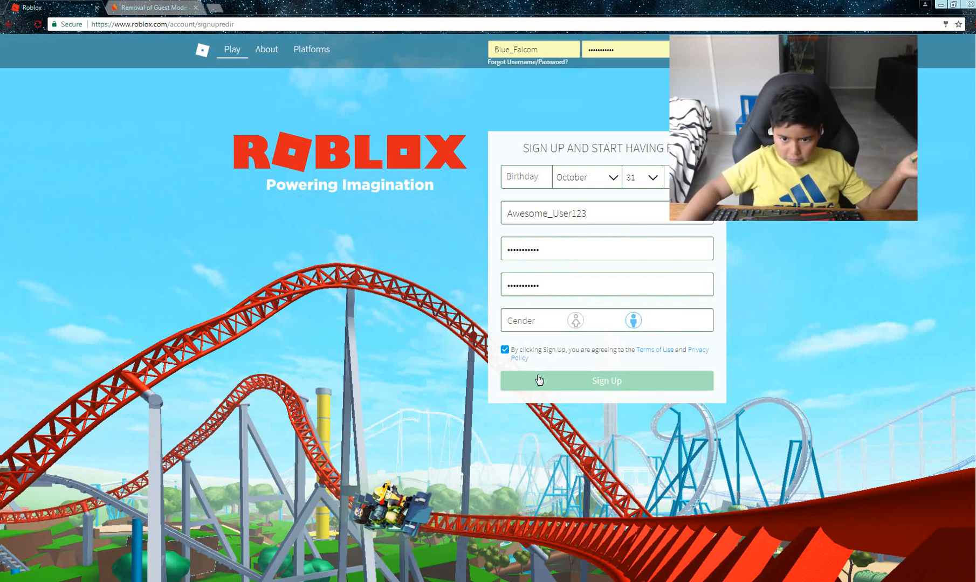
mouse_move(519, 320)
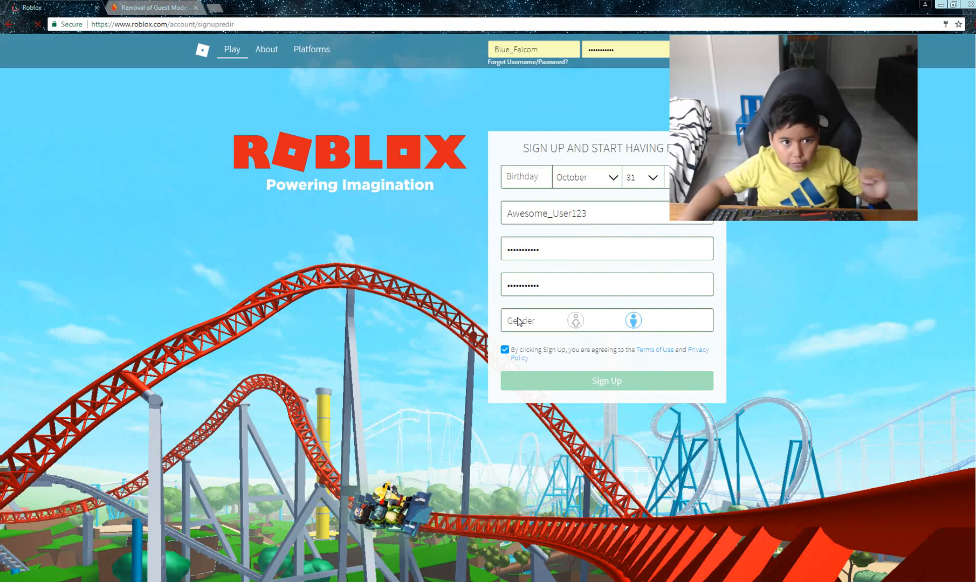
left_click(605, 380)
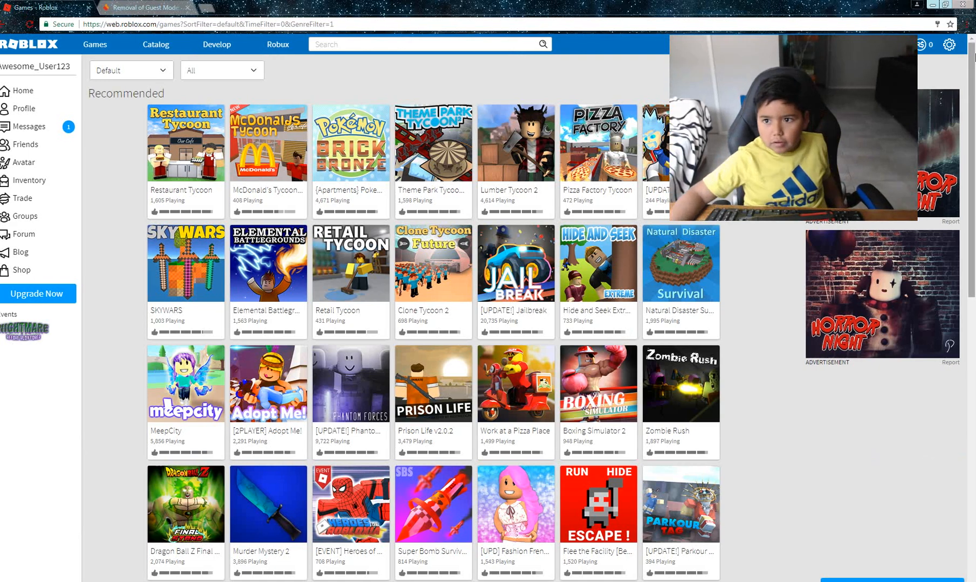
Step: Open My Settings for Awesome_User123 from the gear menu
left_click(948, 44)
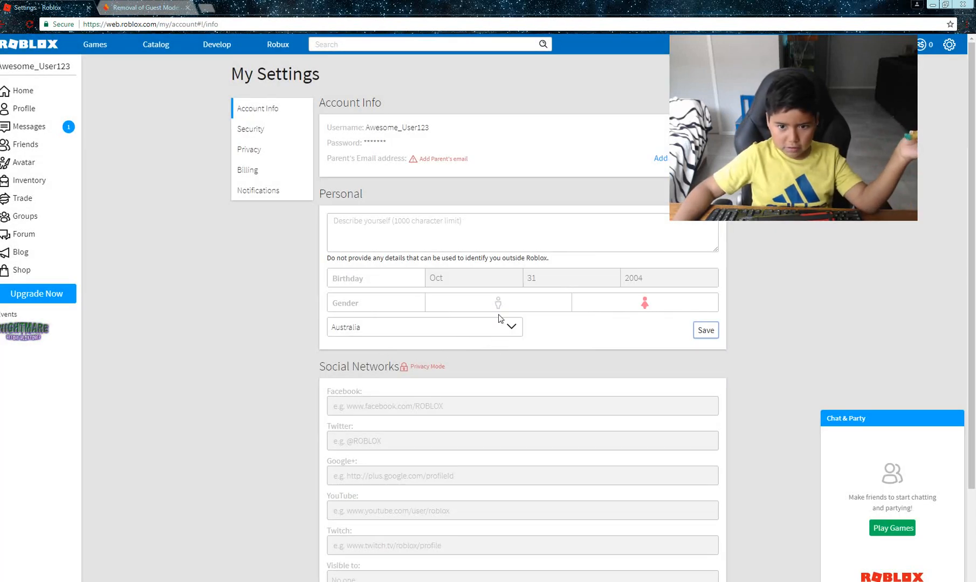
Step: Change the account gender and clear the country selection, acknowledging each save
left_click(705, 330)
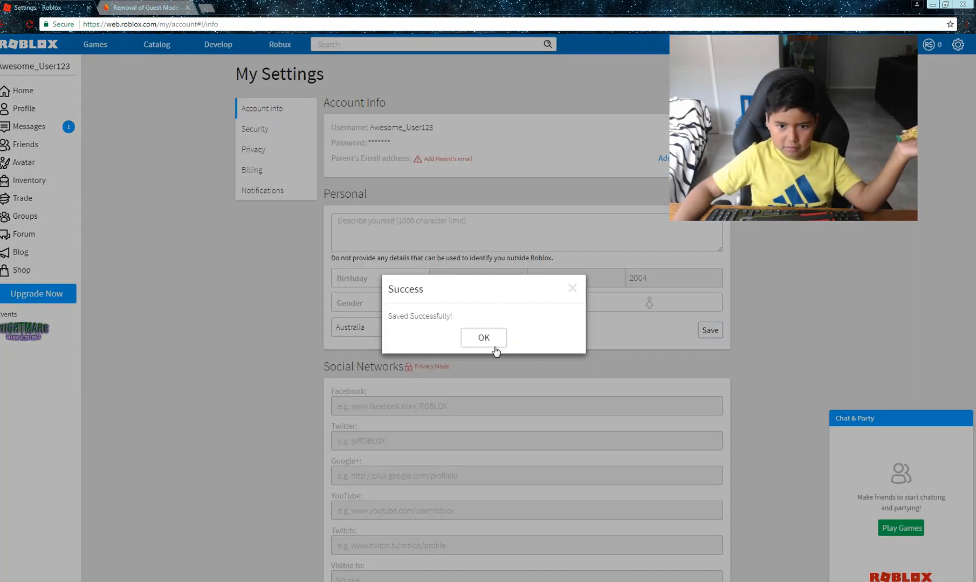
left_click(484, 338)
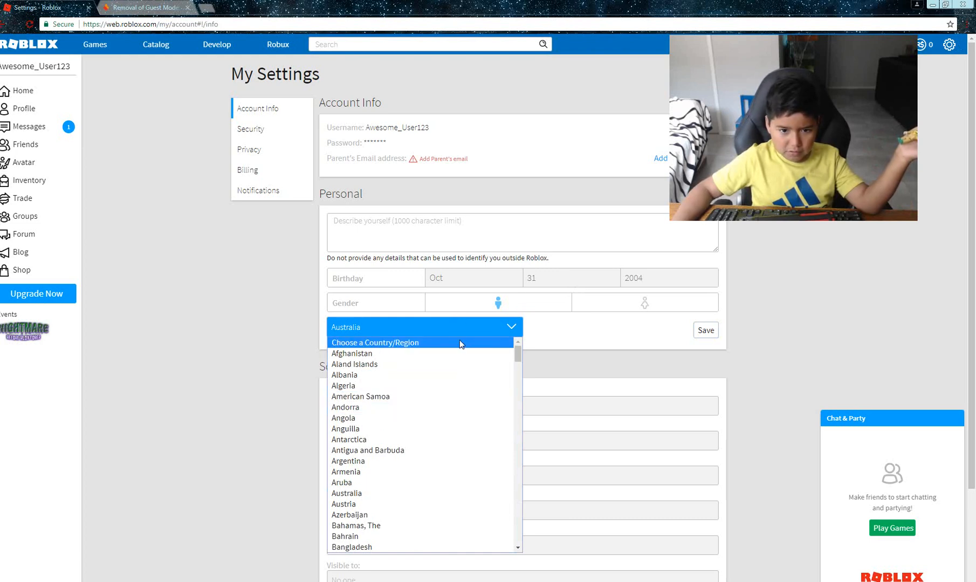
left_click(704, 330)
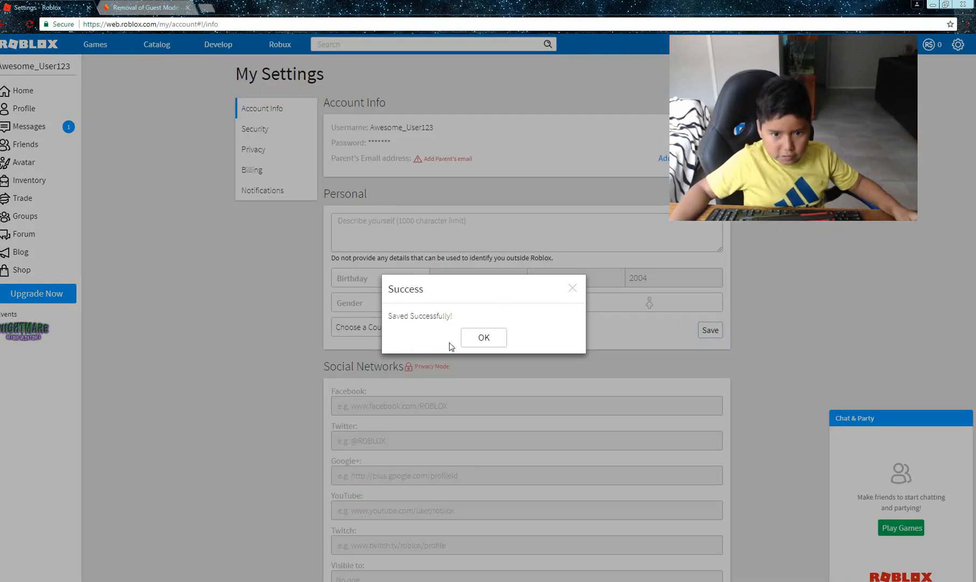
left_click(483, 336)
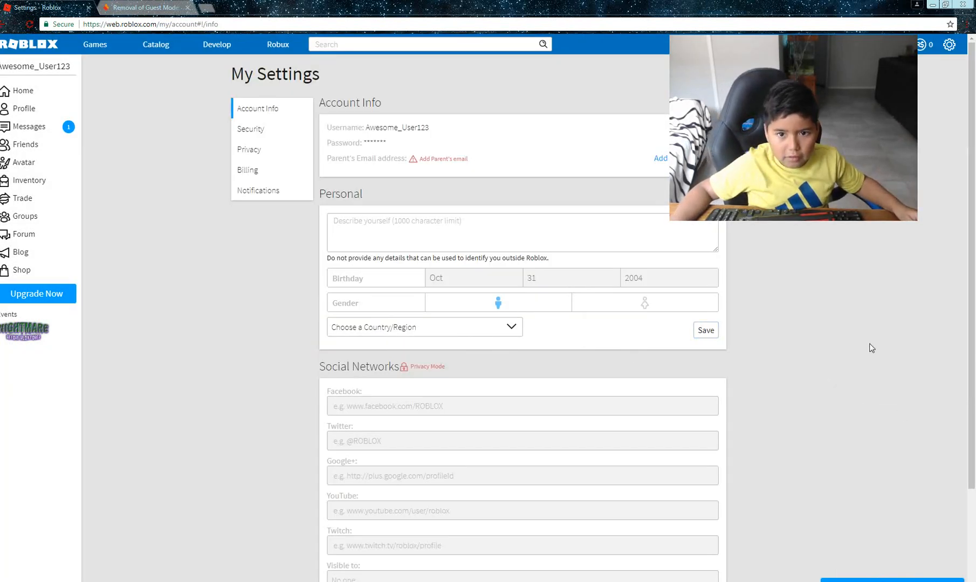
Step: Review the Privacy and Billing settings tabs, ending back on Privacy
left_click(249, 149)
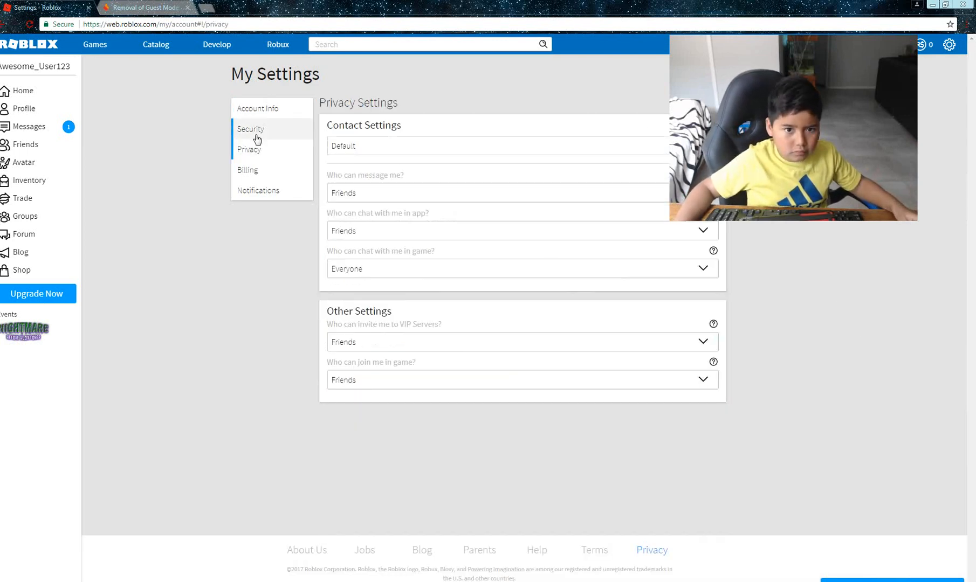
left_click(247, 169)
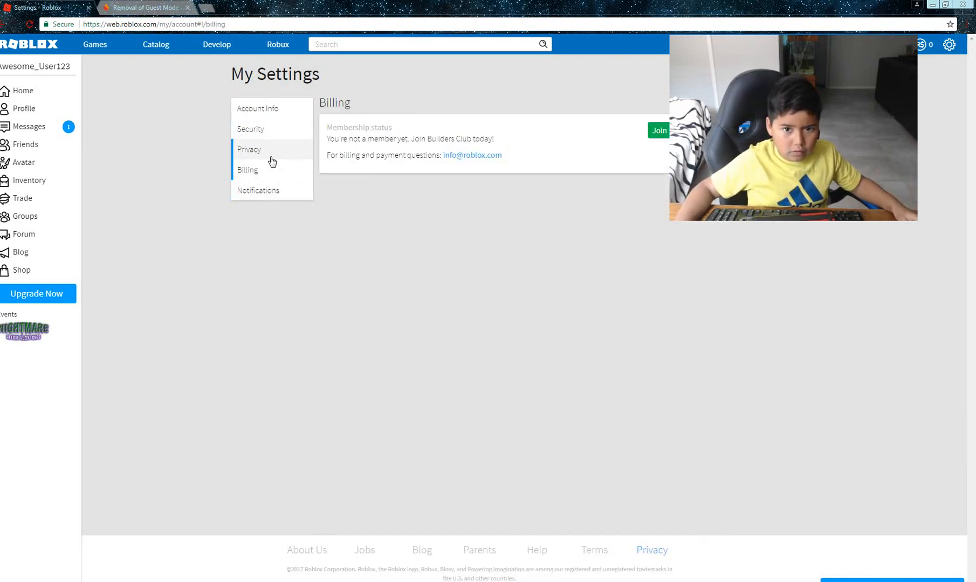
left_click(249, 149)
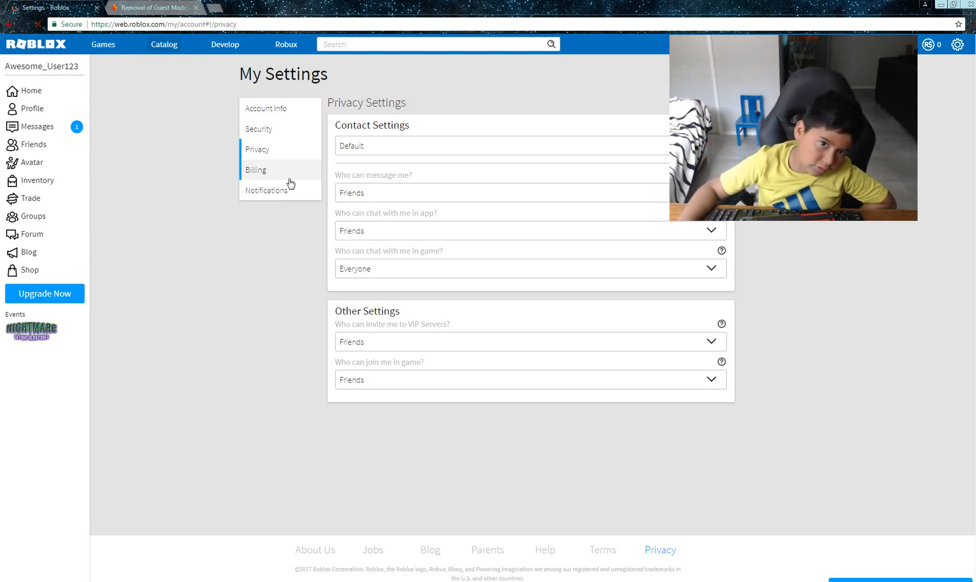
left_click(164, 44)
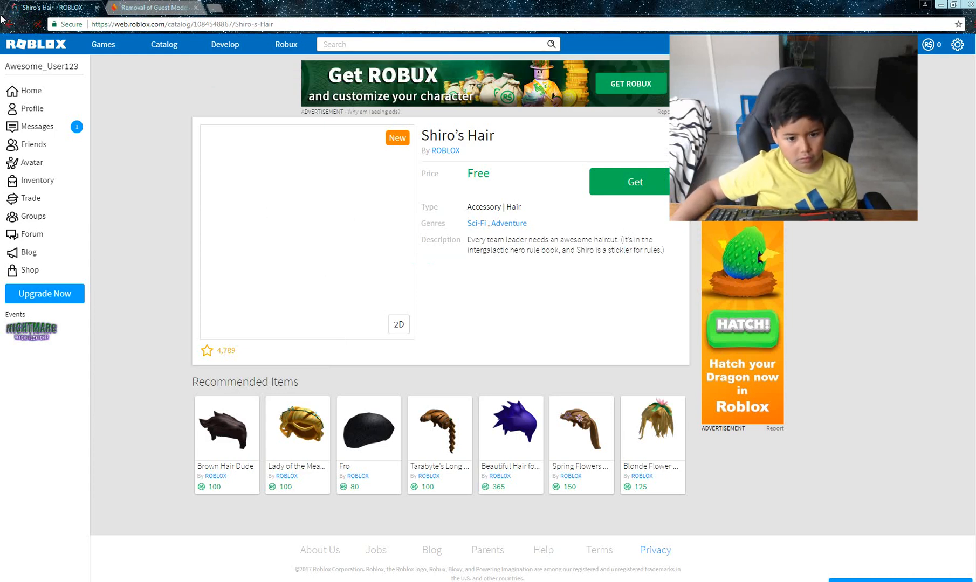
Step: Get the free Shiro's Hair accessory and return to the catalog's featured items
left_click(629, 181)
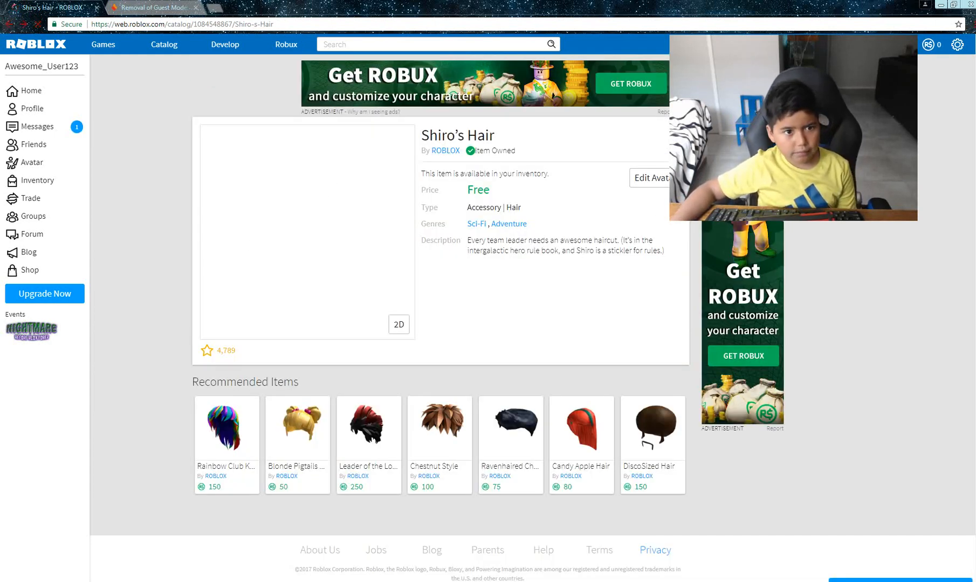
left_click(163, 45)
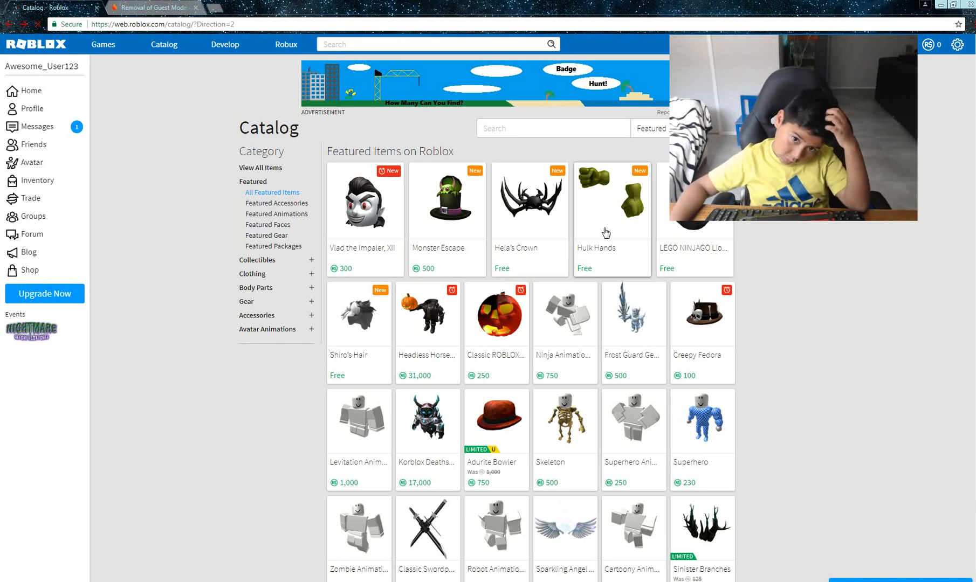
left_click(610, 205)
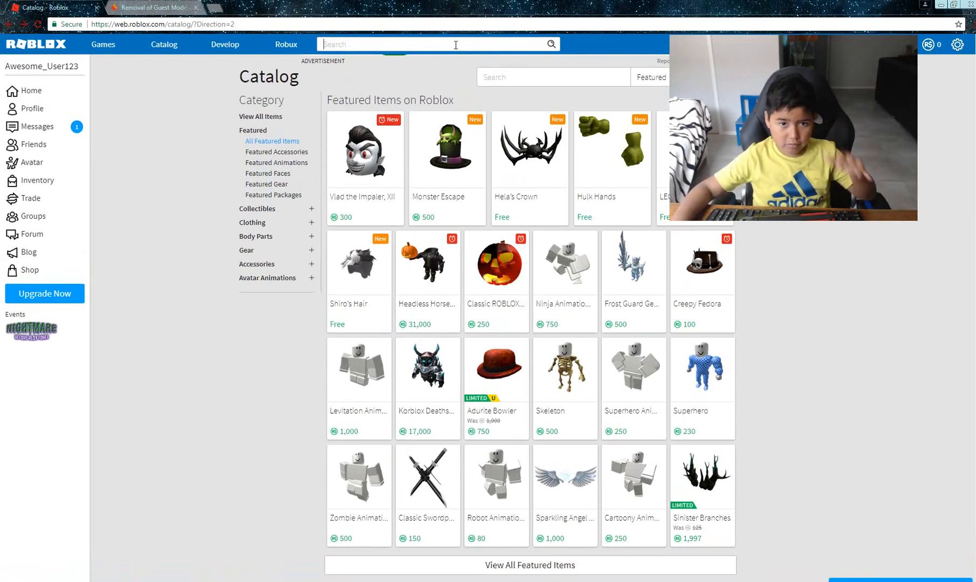
type("Blue_Falcom")
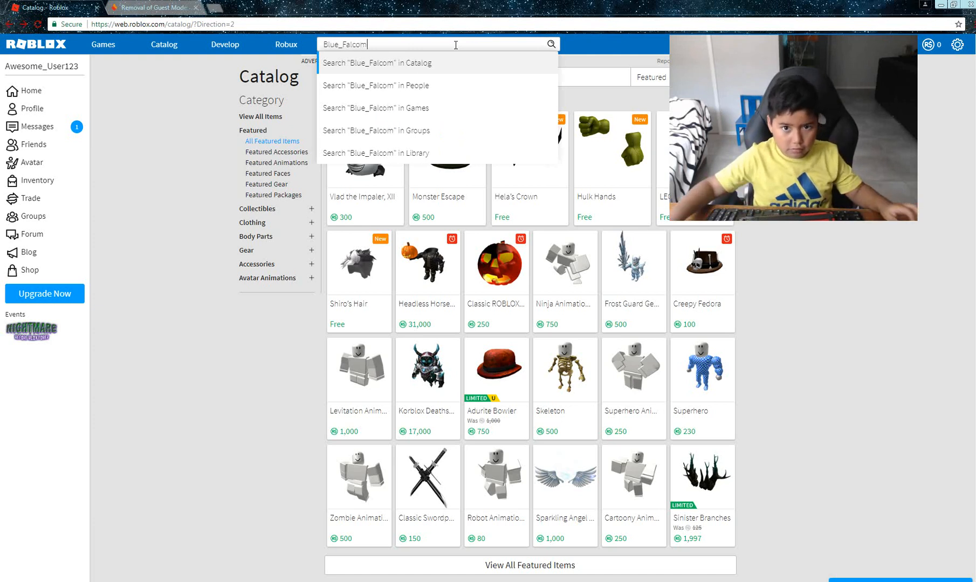
mouse_move(438, 87)
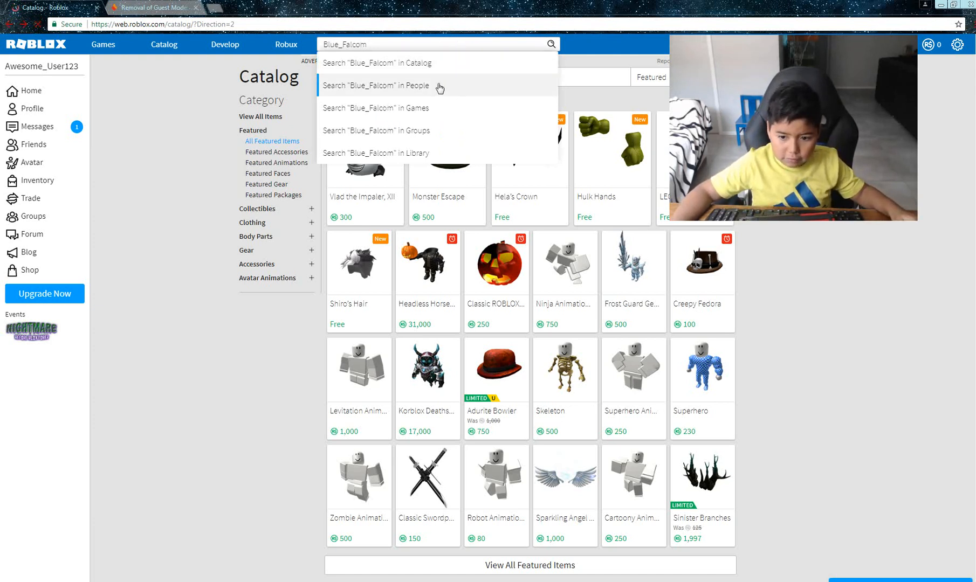
left_click(375, 85)
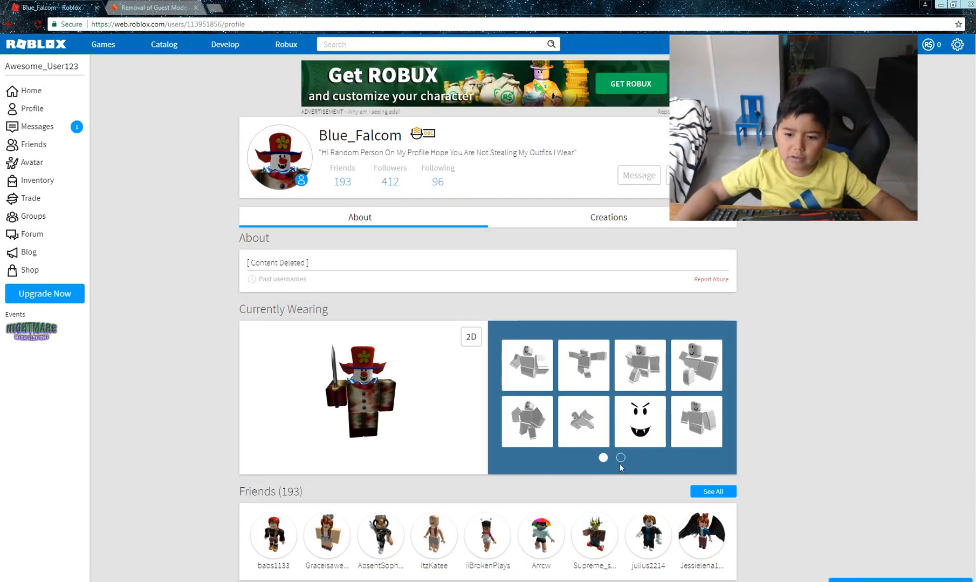
left_click(620, 459)
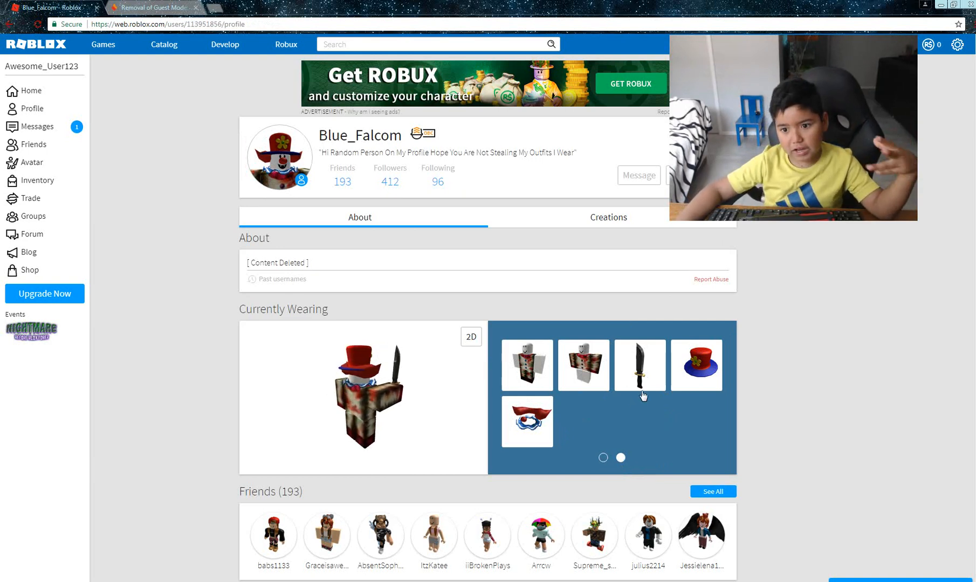
scroll("down", 3)
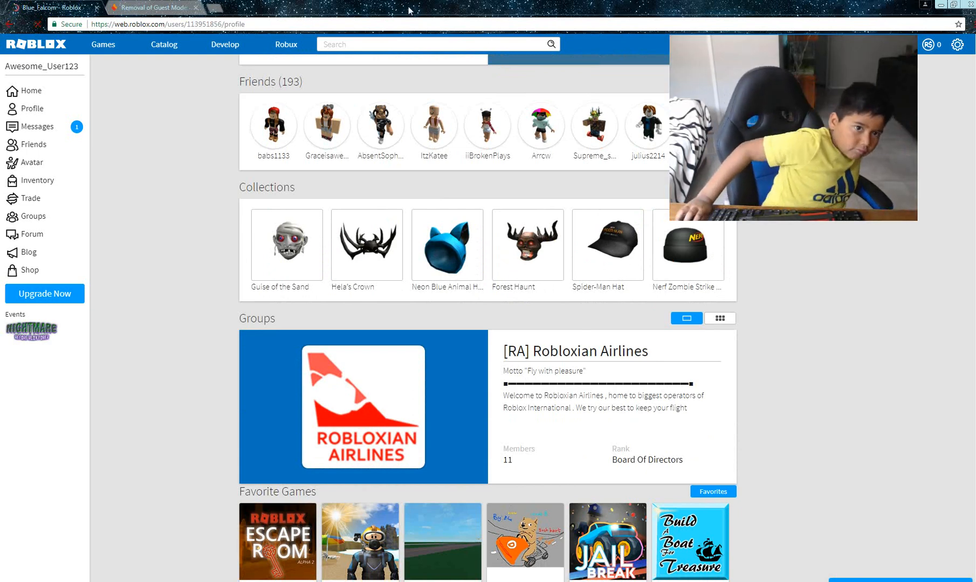
left_click(606, 246)
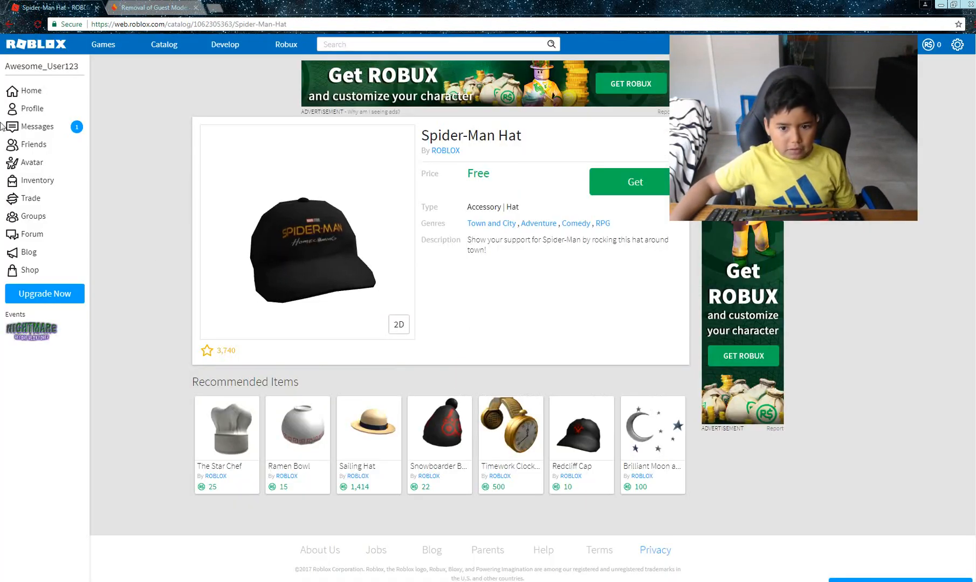
left_click(31, 109)
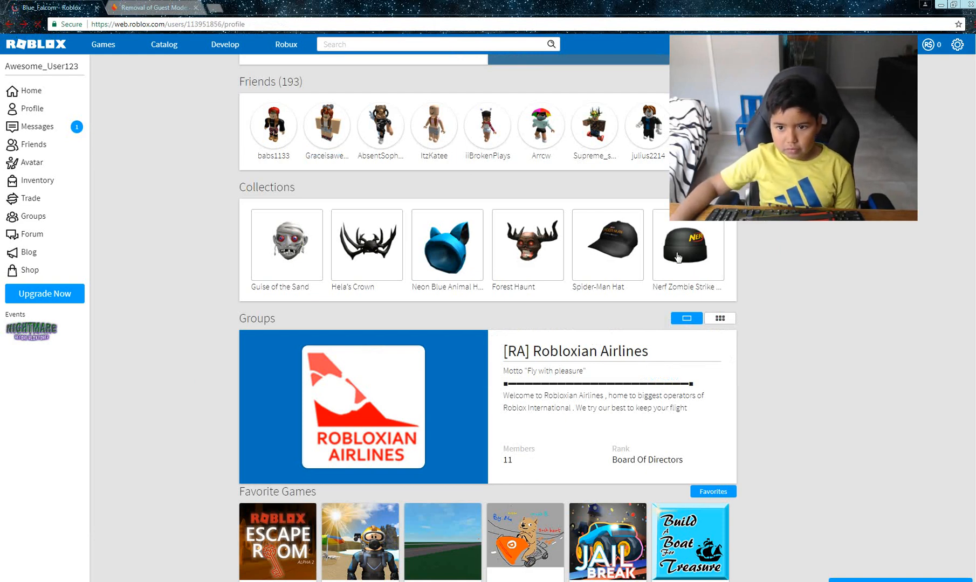
left_click(37, 180)
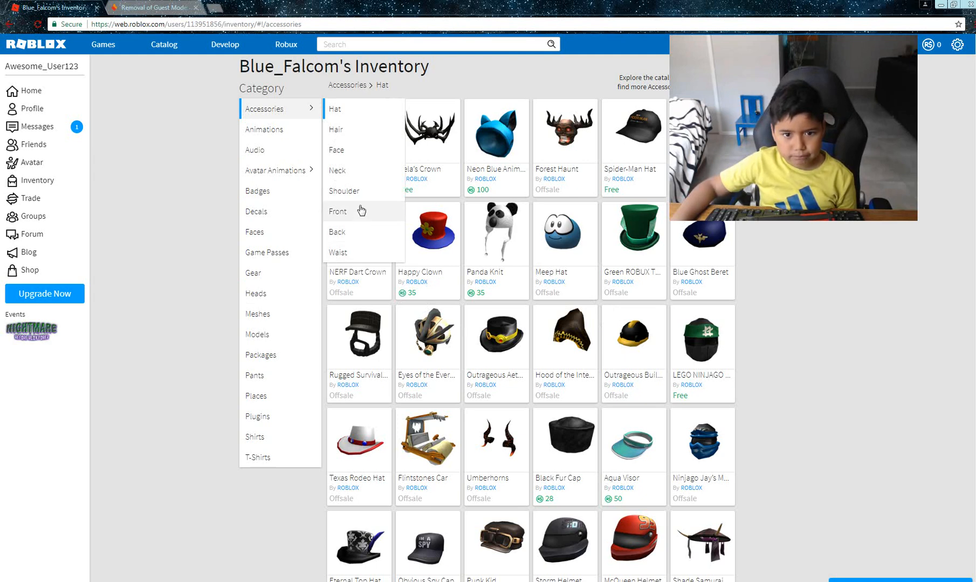
Step: Filter Blue_Falcom's inventory to the Shoulder accessories category
left_click(344, 191)
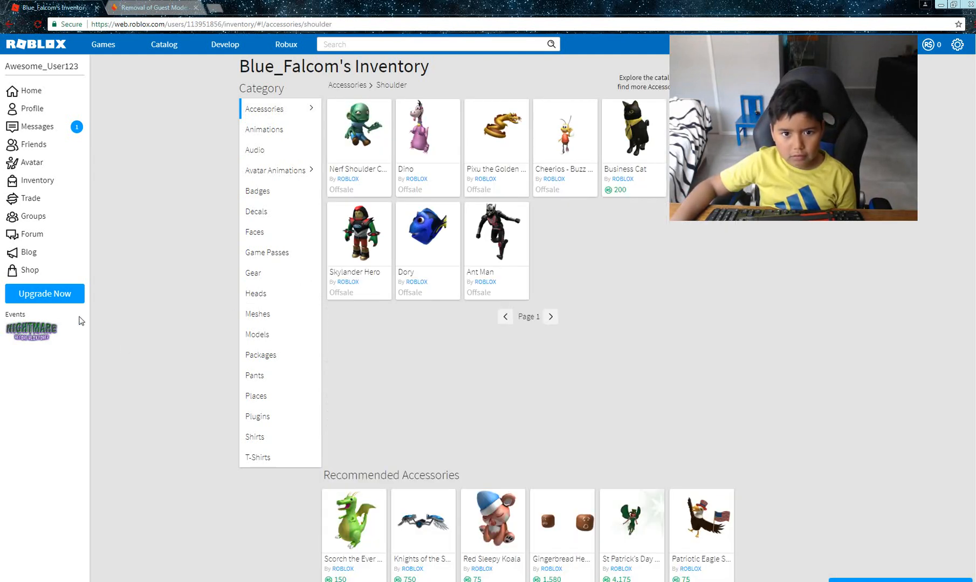
mouse_move(77, 152)
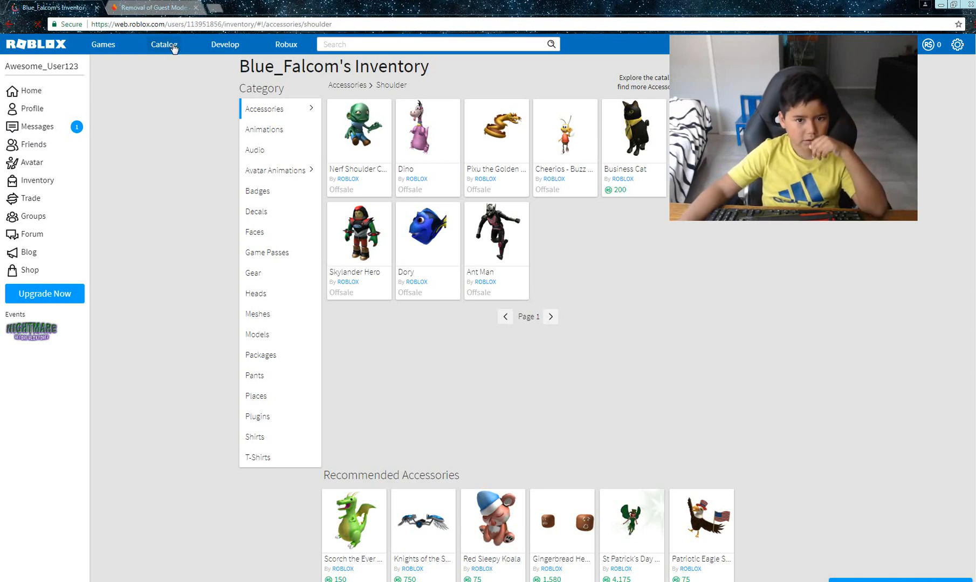
Step: List catalog shirts with free ones first and get the free Teal Shirt
left_click(164, 44)
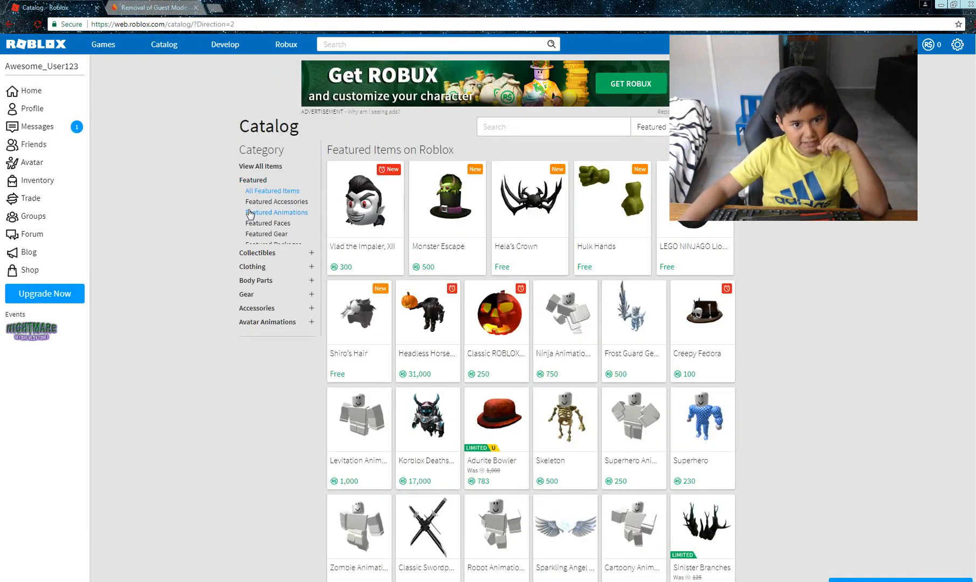
left_click(252, 272)
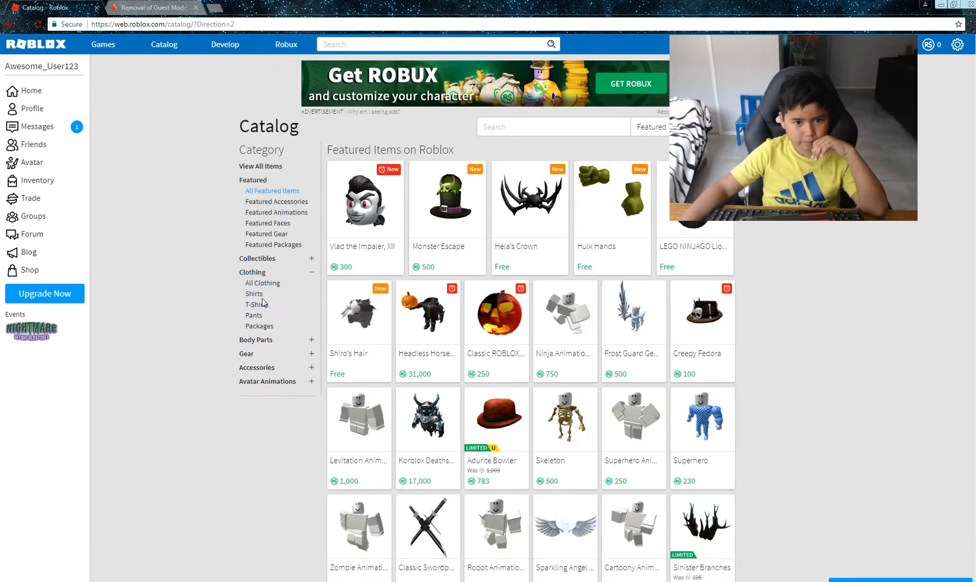
left_click(254, 295)
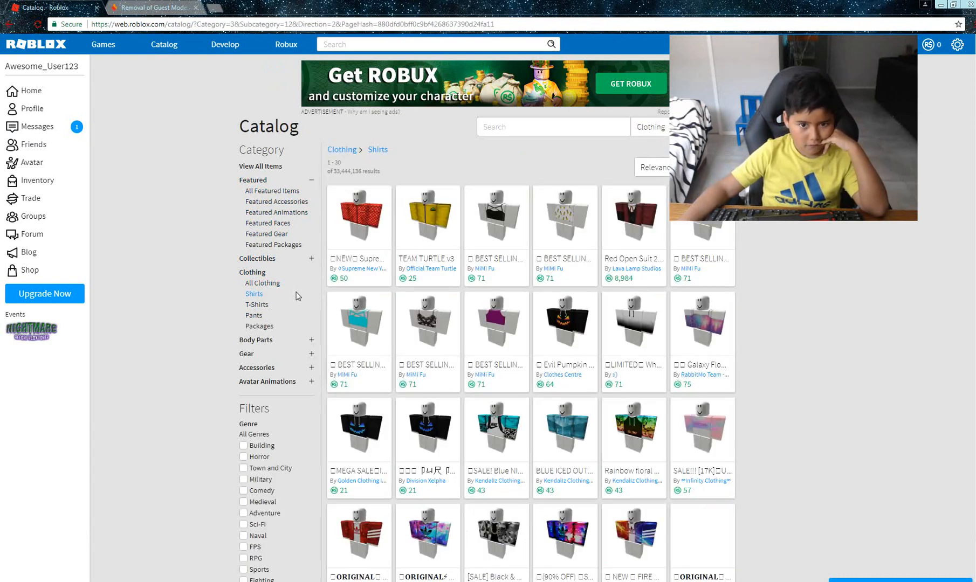
left_click(653, 167)
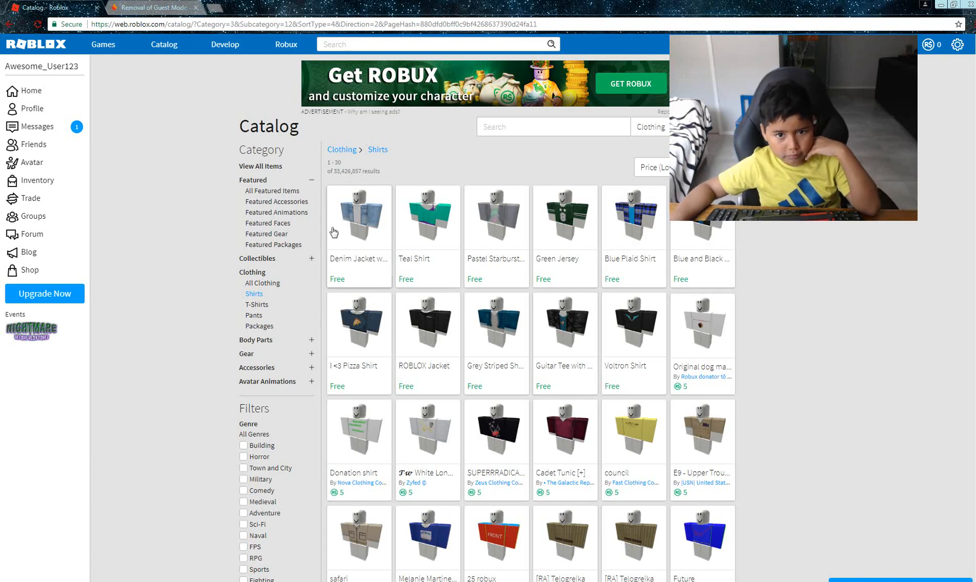
mouse_move(374, 221)
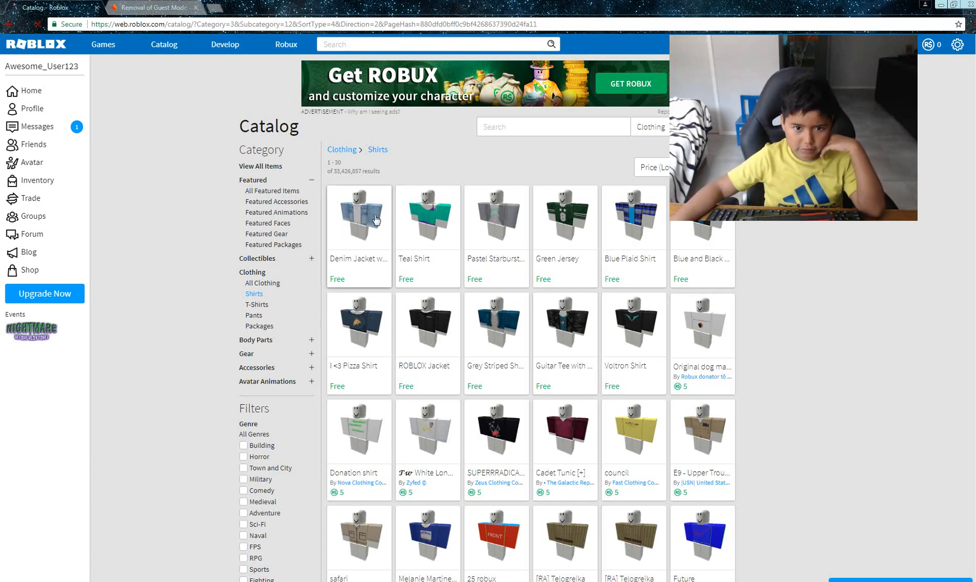
left_click(358, 216)
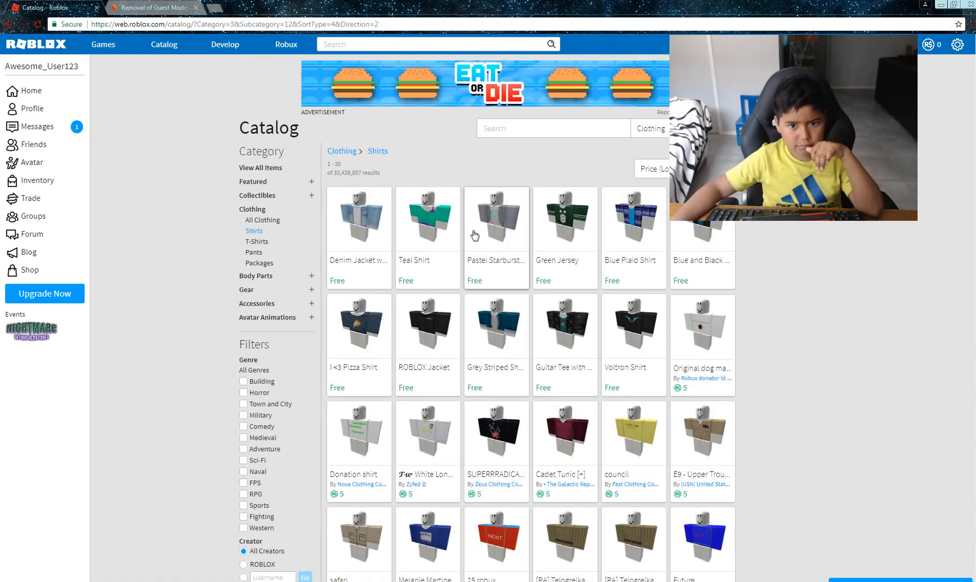
left_click(427, 217)
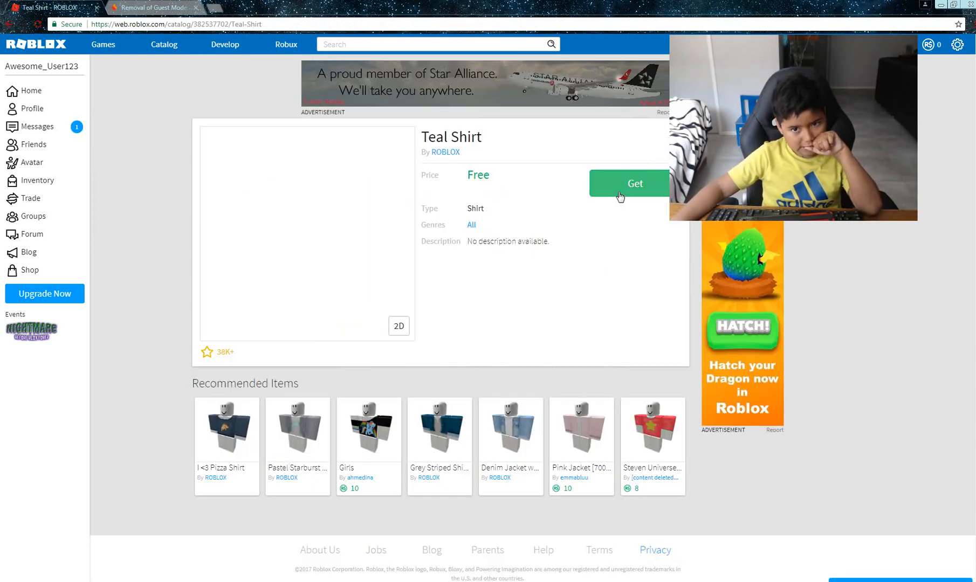
left_click(634, 182)
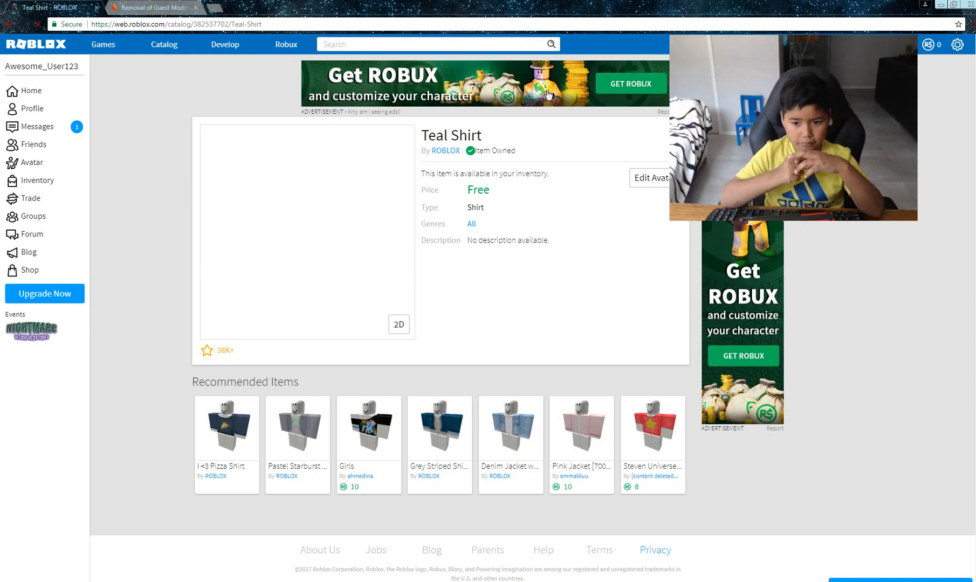
Step: Get the free Pastel Starburst Top with Gray Jacket and the Voltron Shirt
left_click(226, 427)
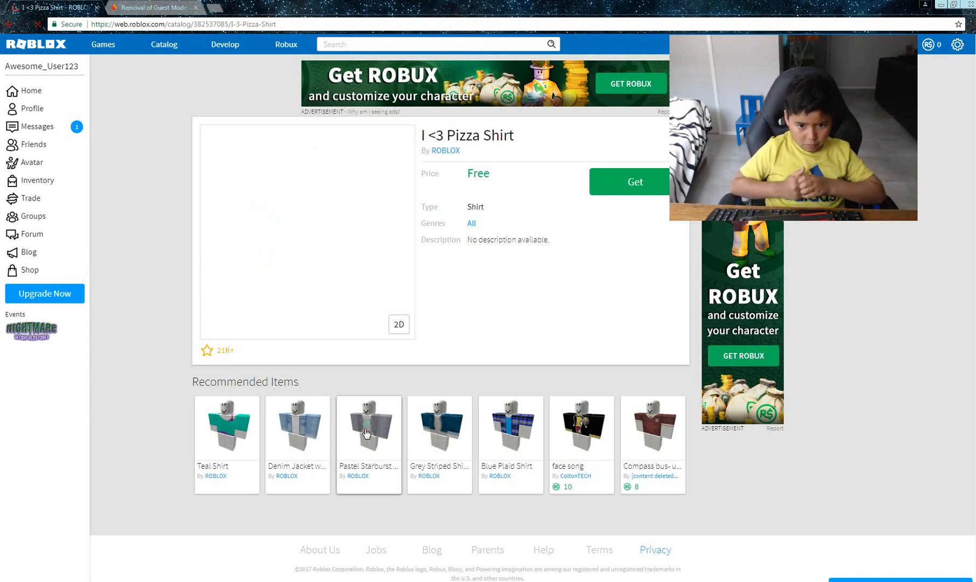
left_click(368, 427)
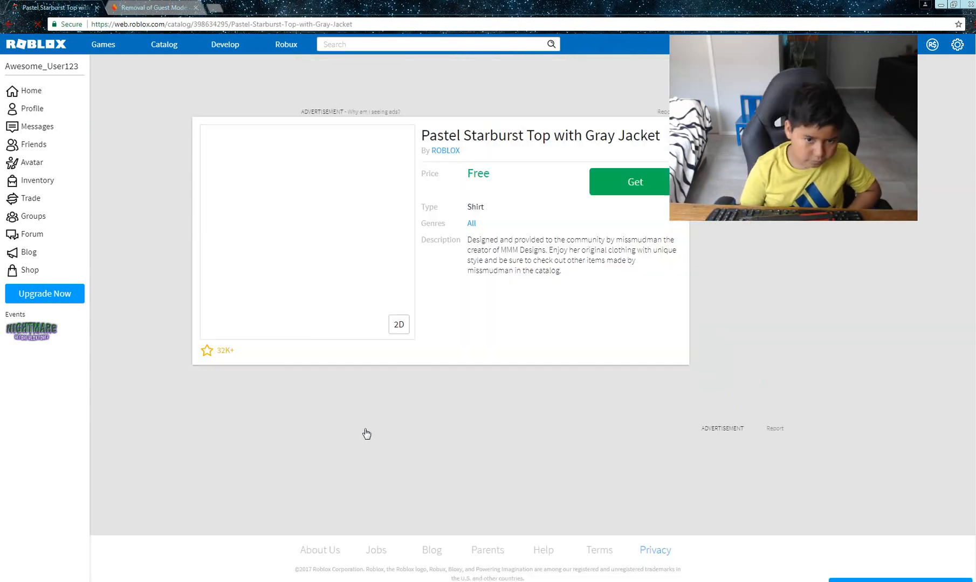
left_click(634, 182)
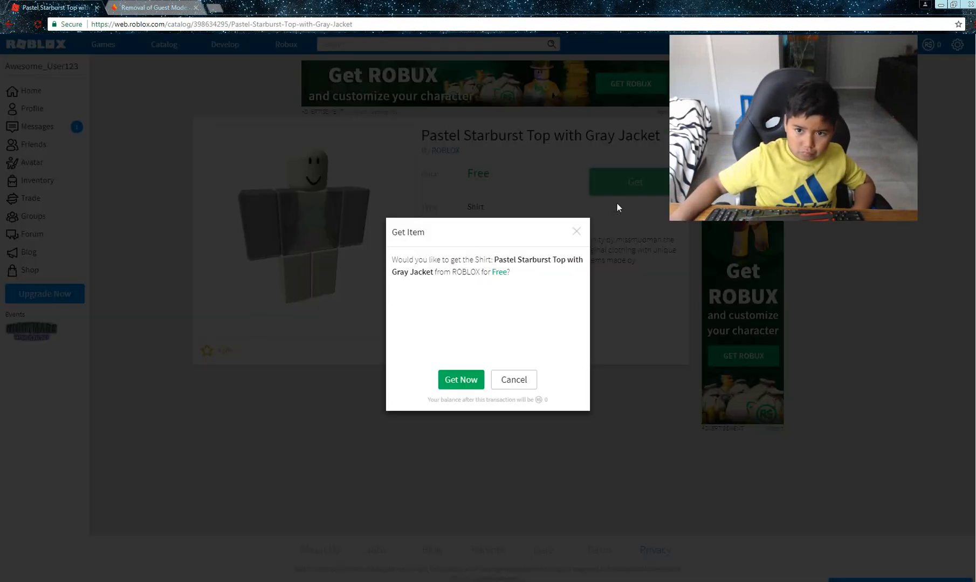
left_click(461, 380)
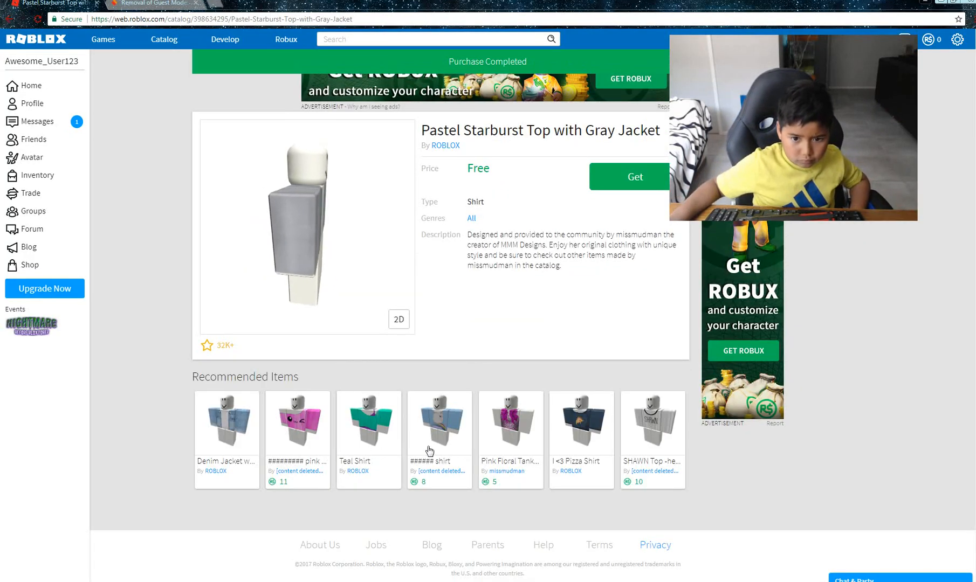
left_click(634, 176)
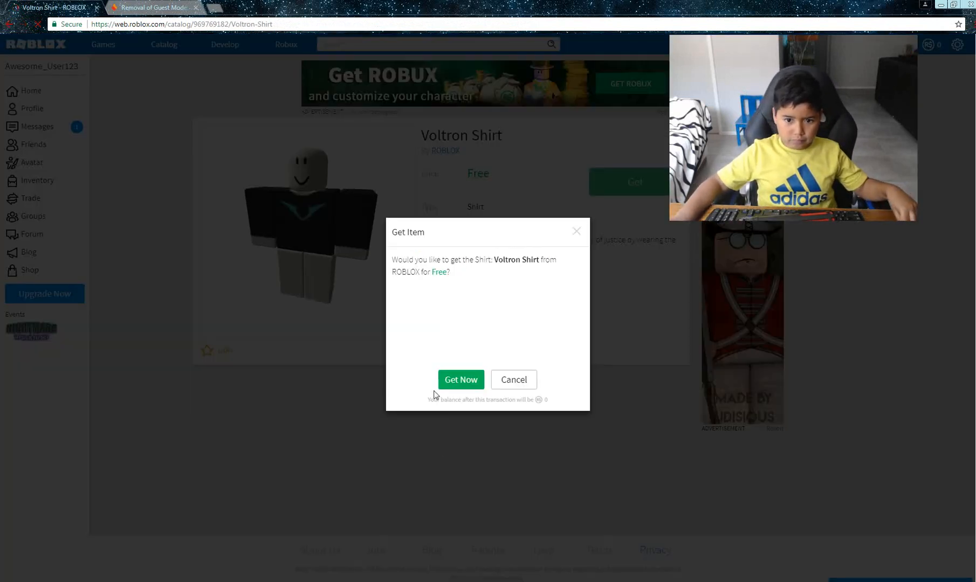
left_click(460, 379)
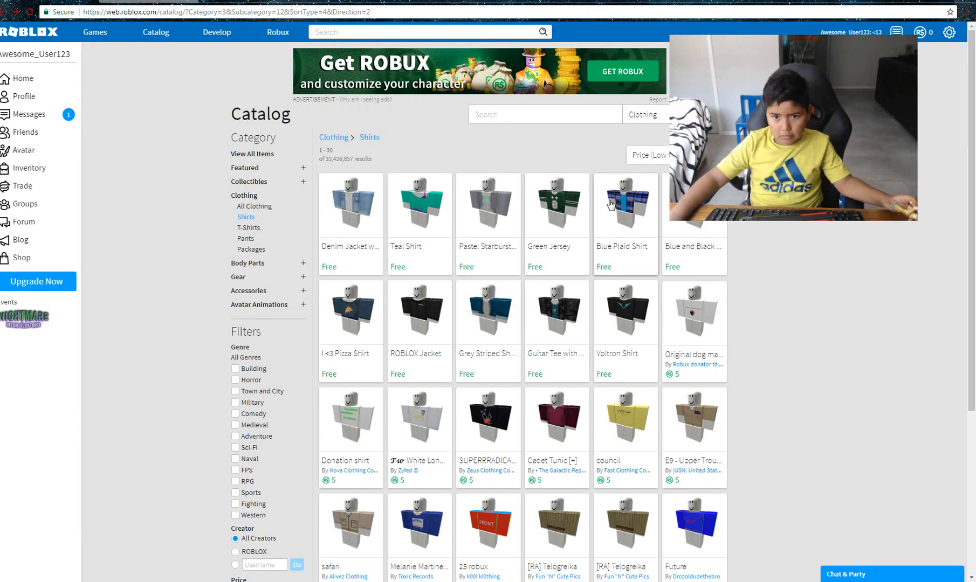
Step: Get the free Blue Plaid Shirt, then view the Guitar Tee with Black Jacket
left_click(624, 206)
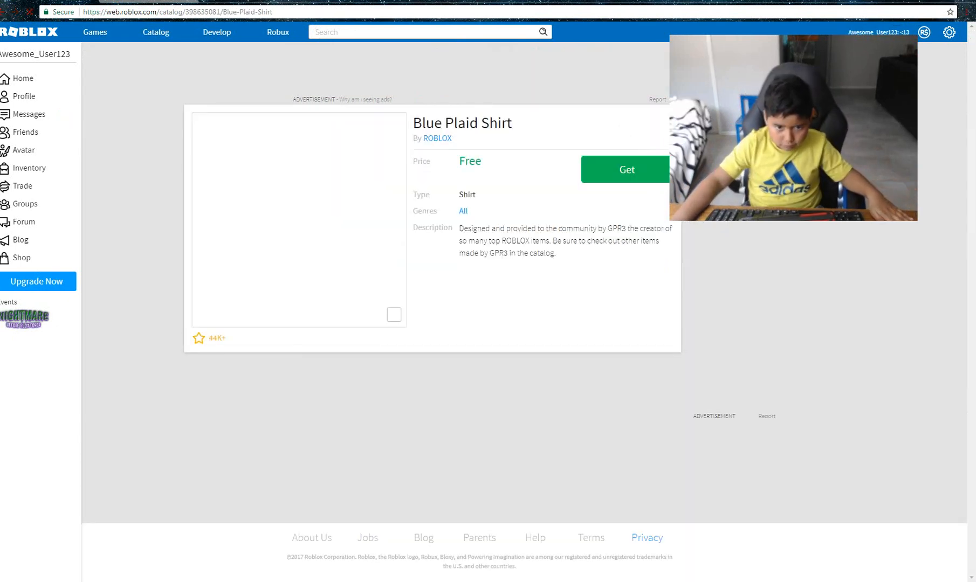
left_click(625, 169)
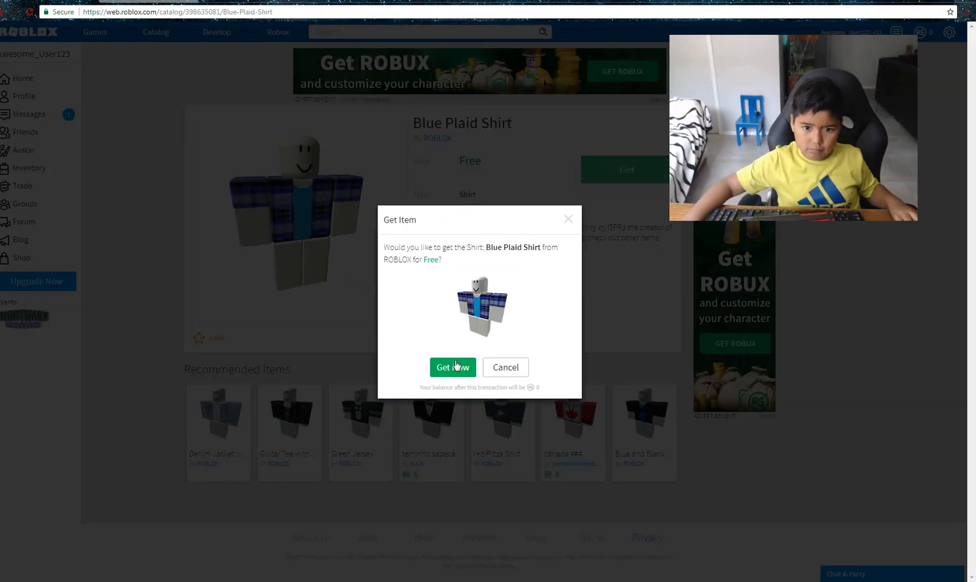
left_click(452, 367)
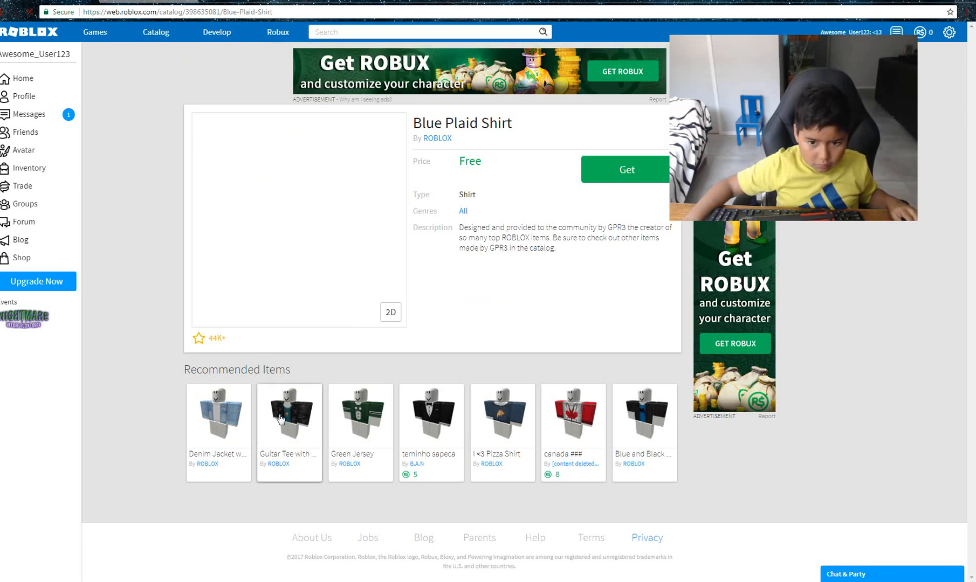
left_click(626, 169)
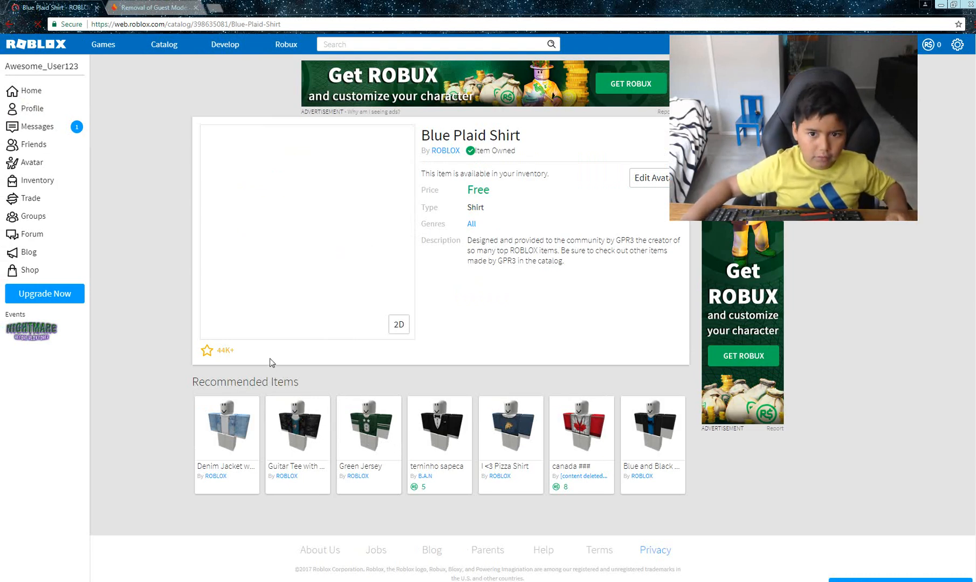
left_click(297, 427)
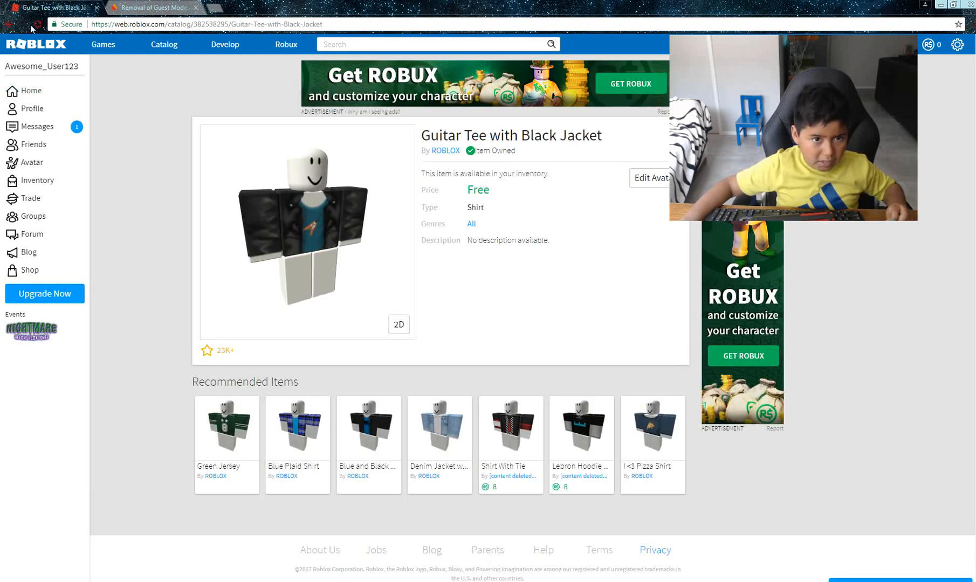
Step: List the catalog's Body Parts packages sorted cheapest first
left_click(164, 44)
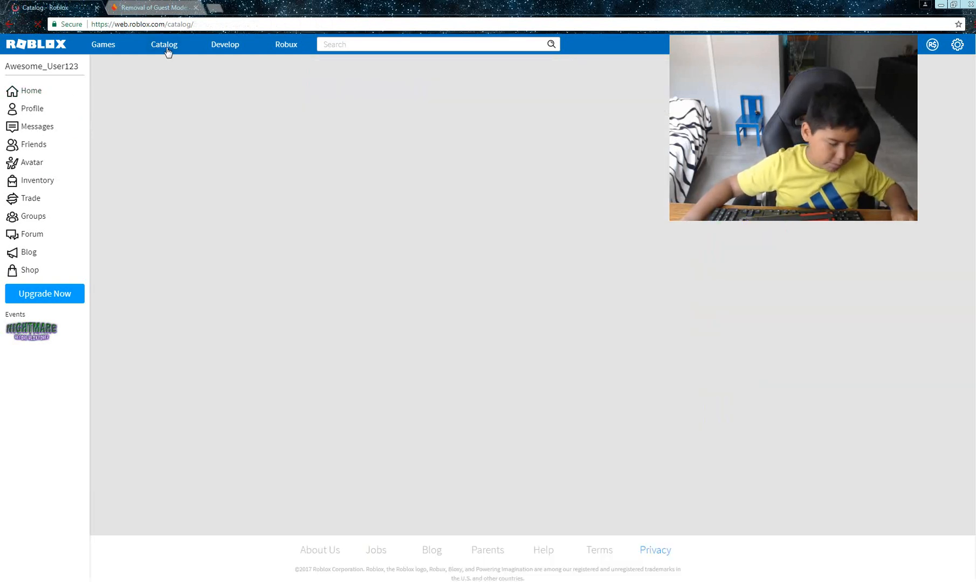
left_click(164, 44)
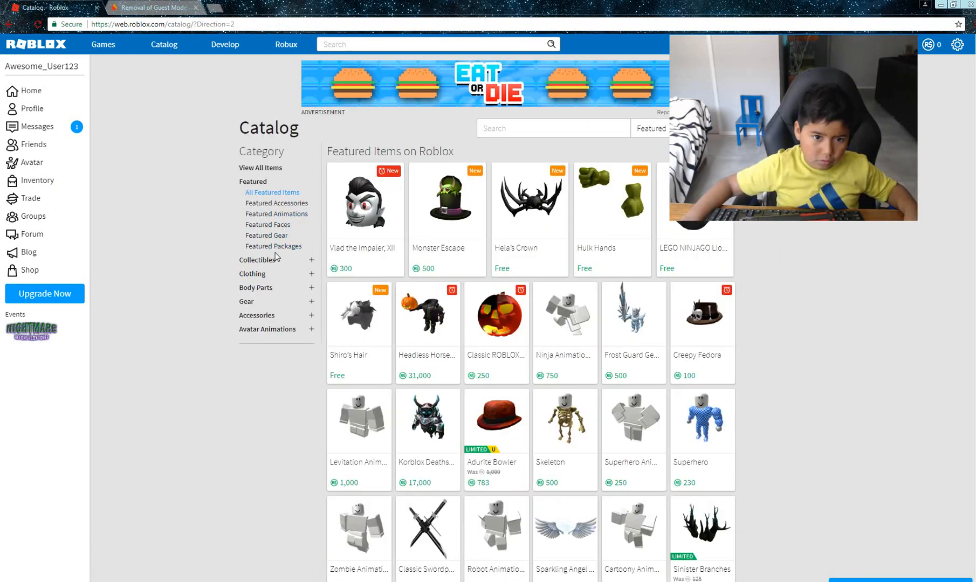
left_click(273, 246)
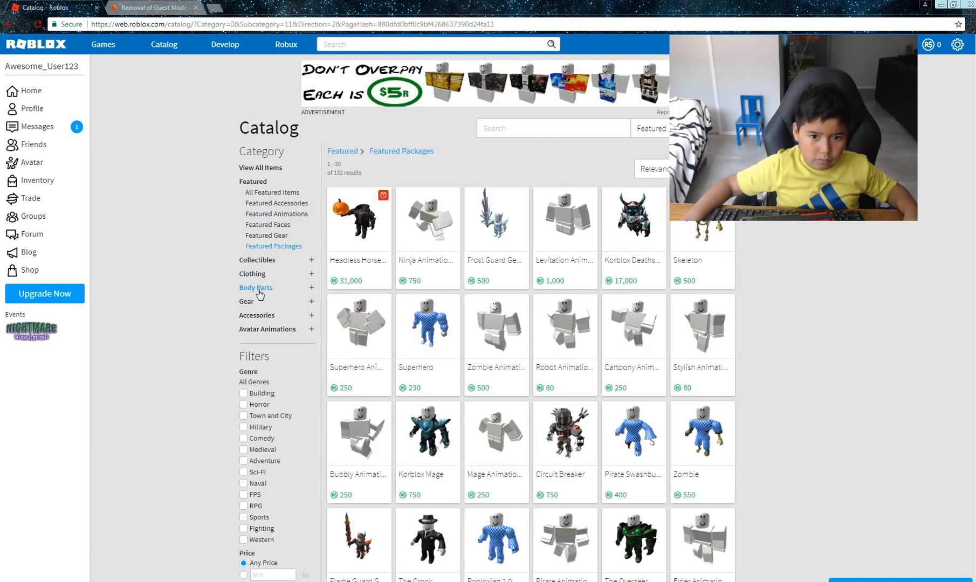
left_click(255, 288)
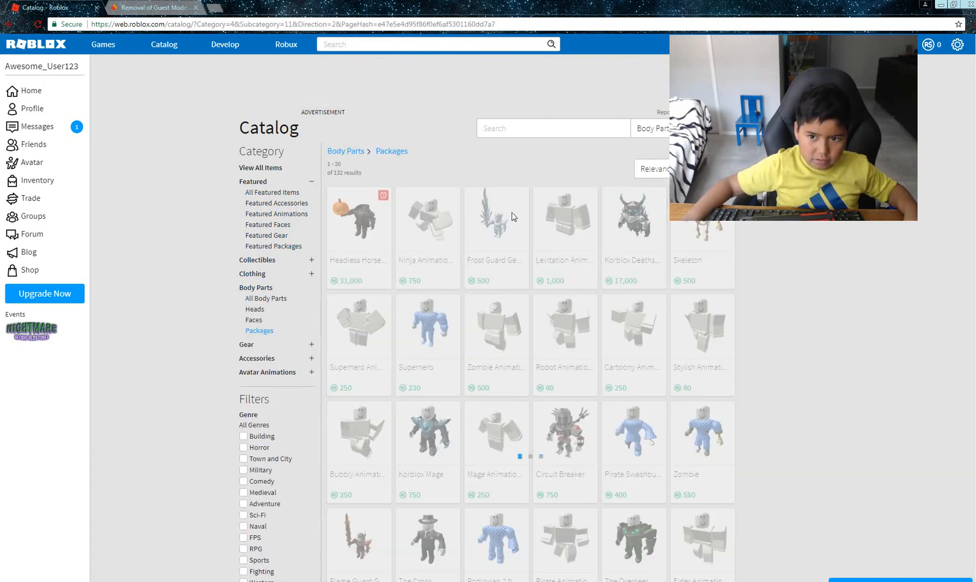
left_click(653, 168)
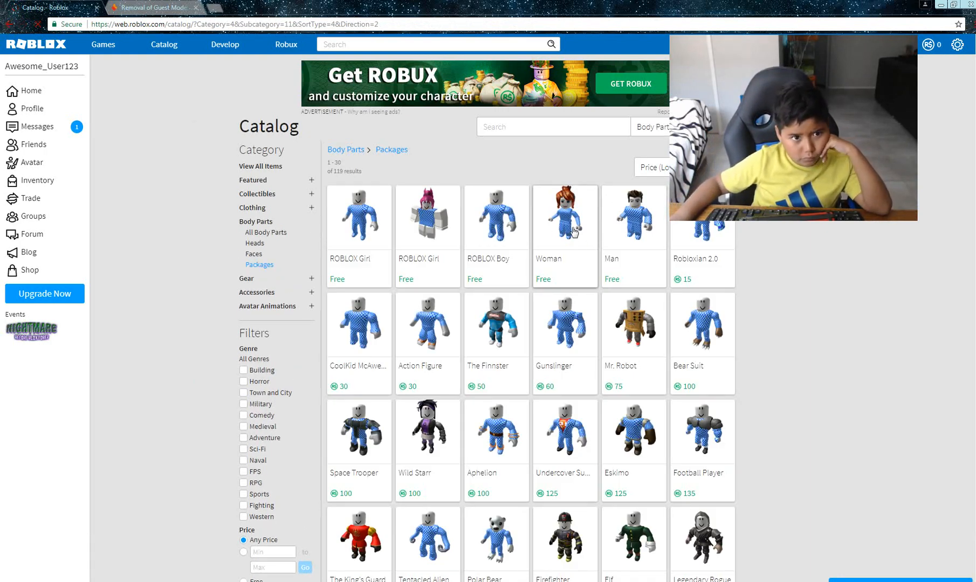
Step: Get the free Woman package and both free ROBLOX Girl packages
left_click(563, 215)
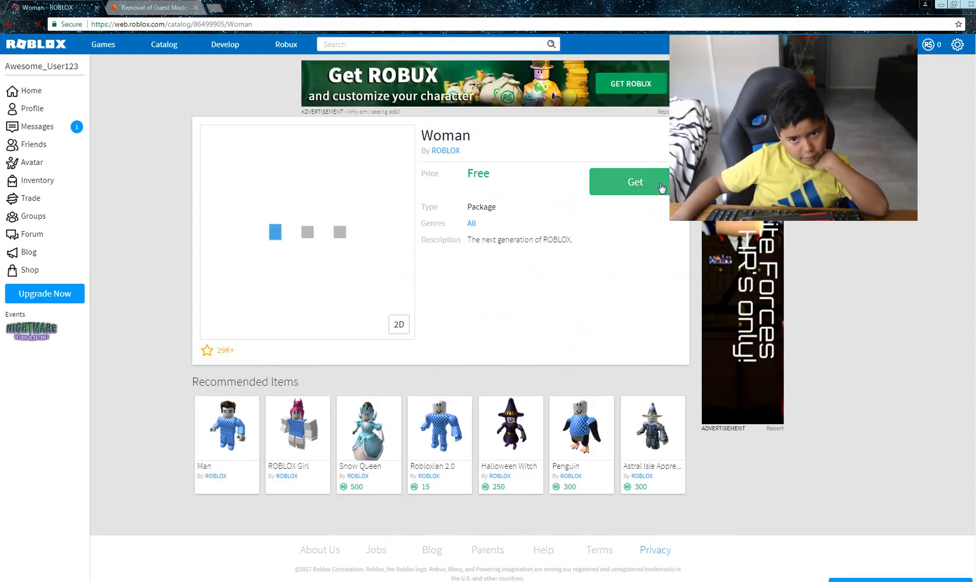
left_click(634, 181)
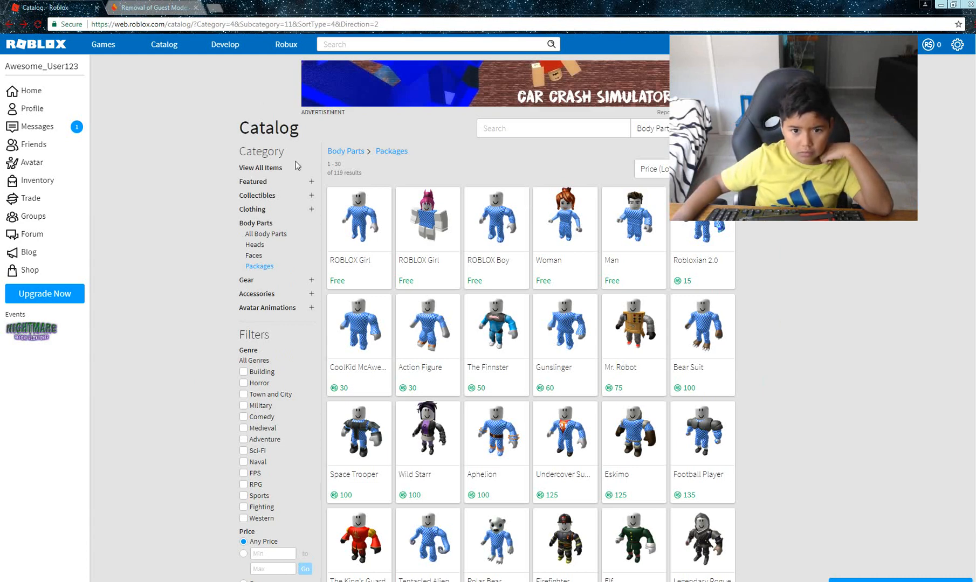
mouse_move(415, 233)
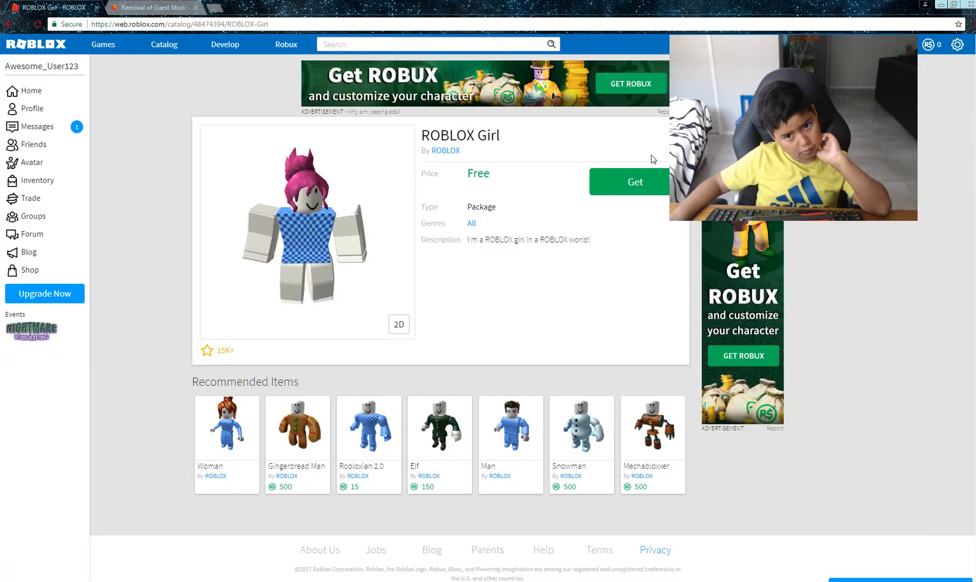
left_click(634, 181)
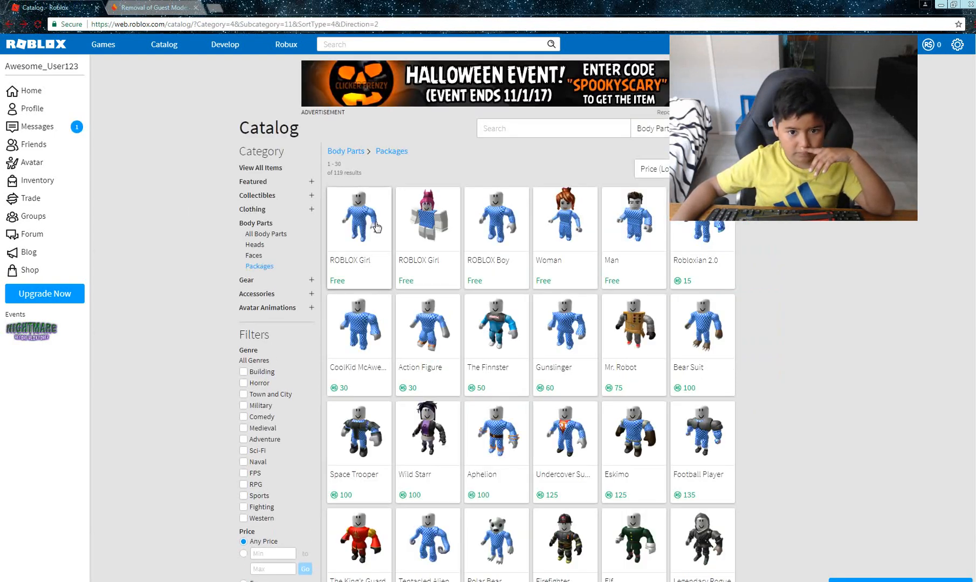
left_click(358, 218)
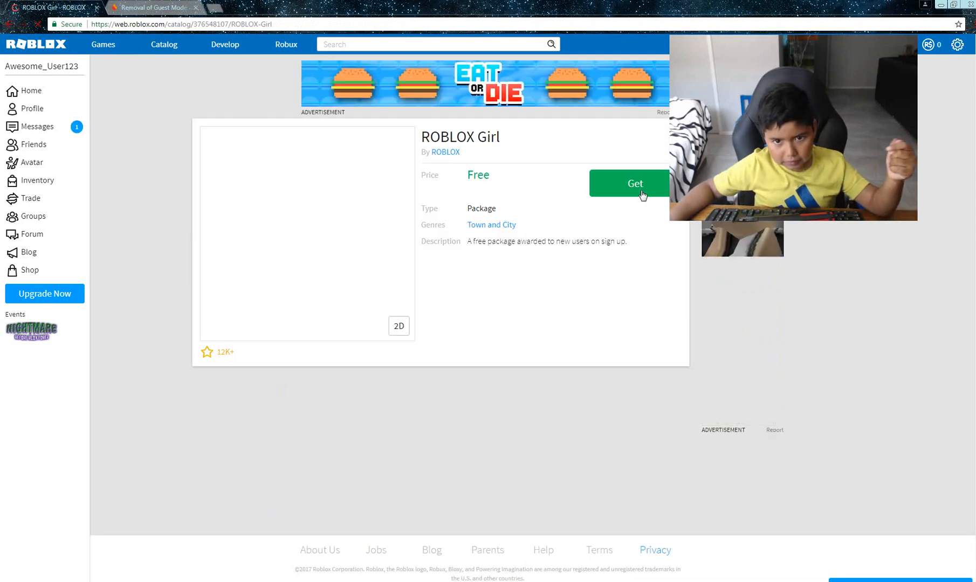
left_click(634, 183)
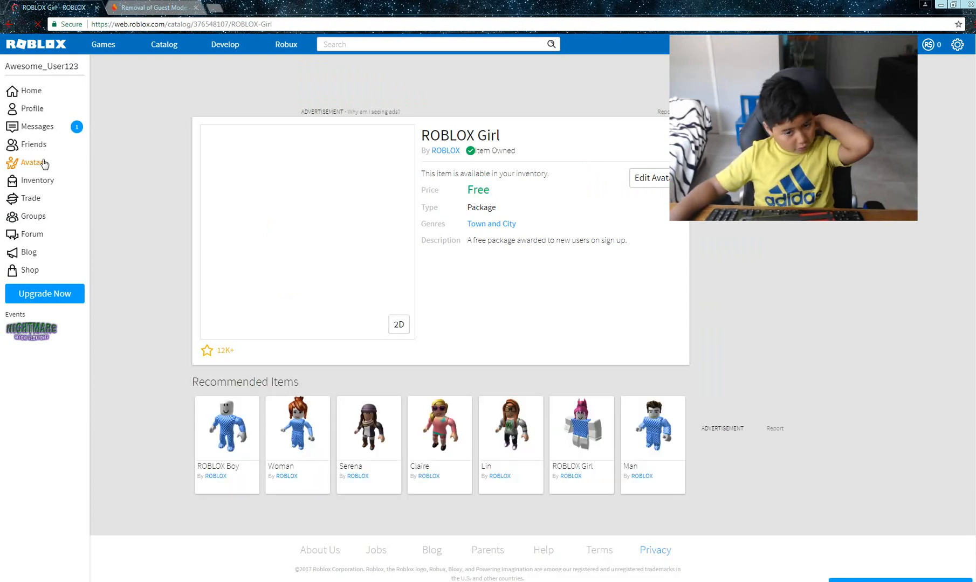
Step: Show owned shirts in the Avatar Editor, try the pastel shirt, then wear Green Jersey
left_click(31, 162)
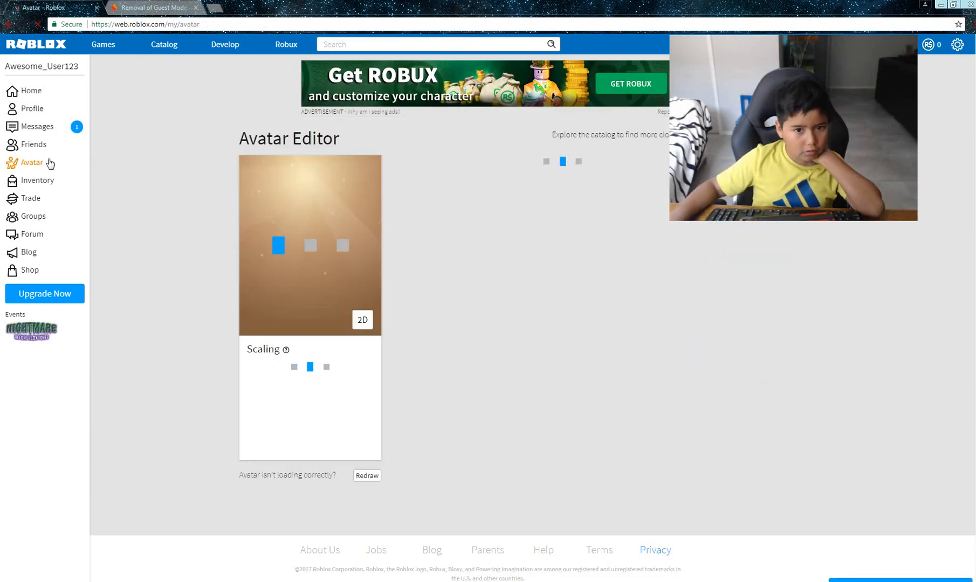
left_click(32, 162)
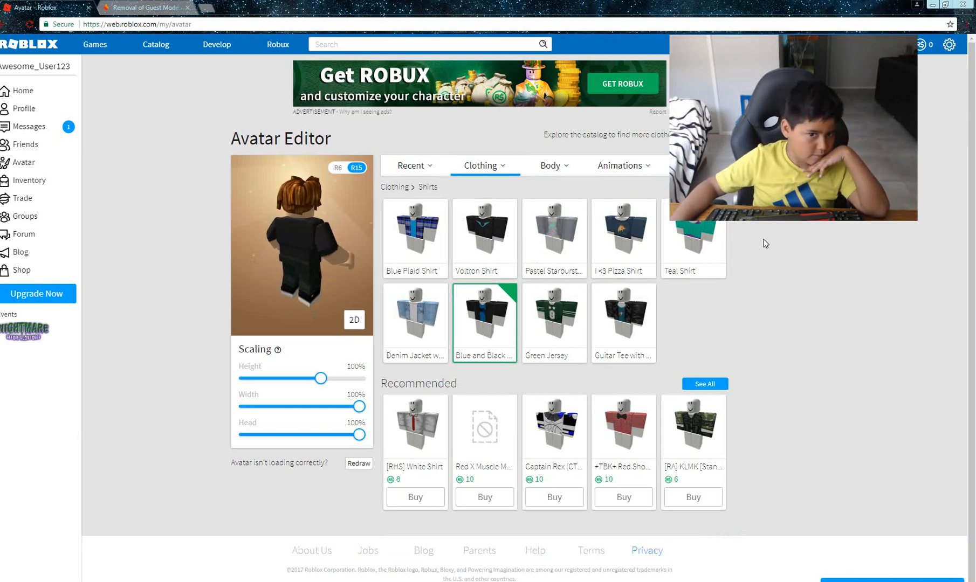
left_click(481, 165)
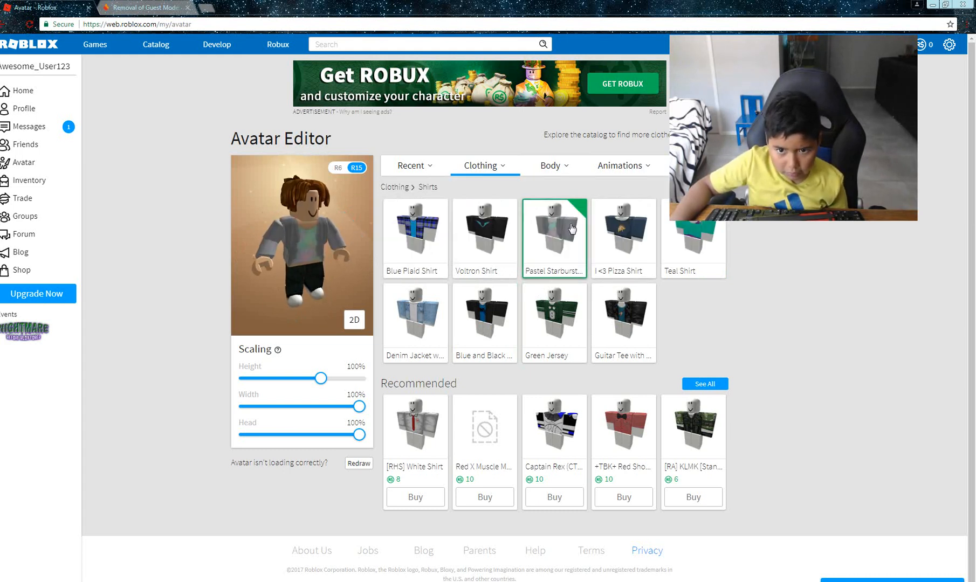
left_click(553, 237)
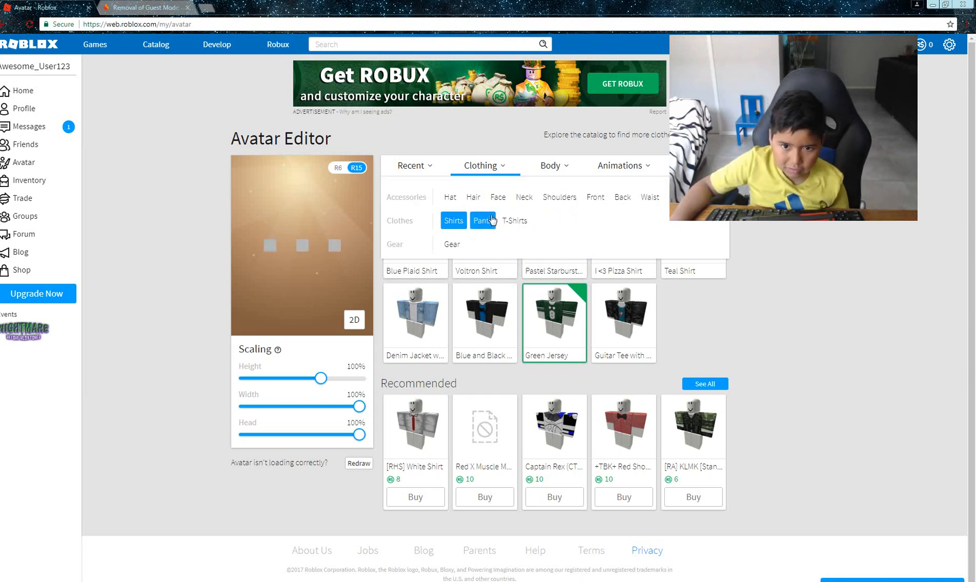
Step: Put the Spider-Man Hat and Man Face on the avatar
left_click(480, 220)
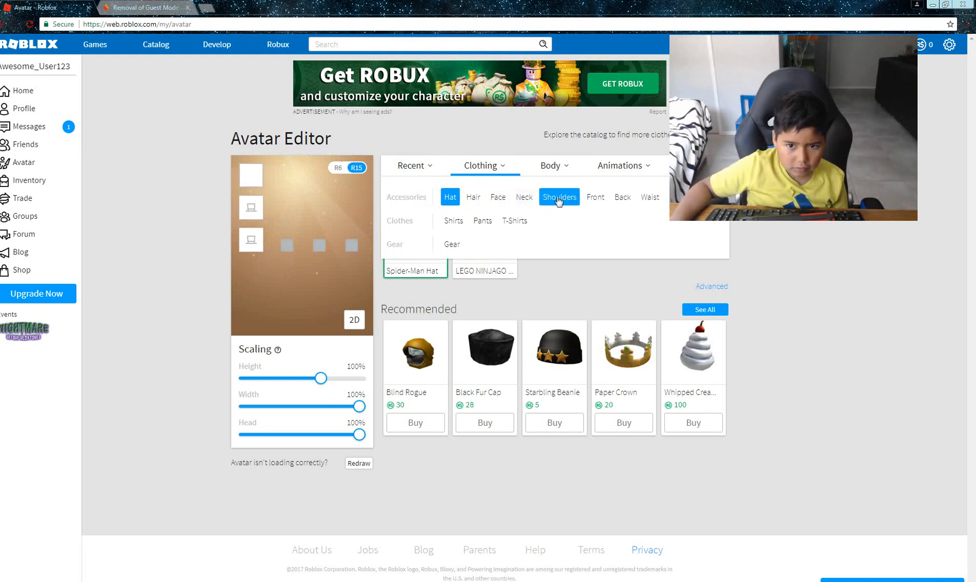
left_click(551, 165)
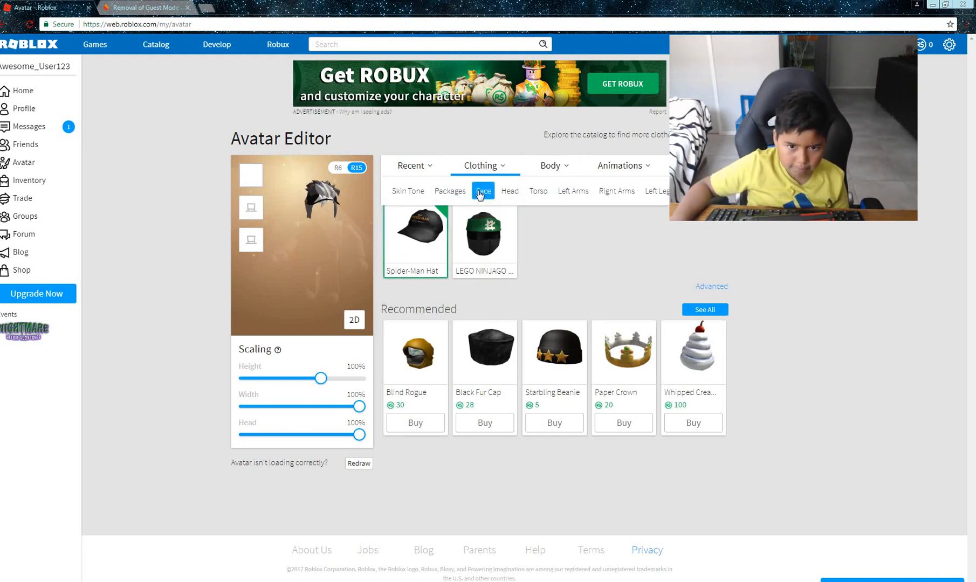
left_click(549, 166)
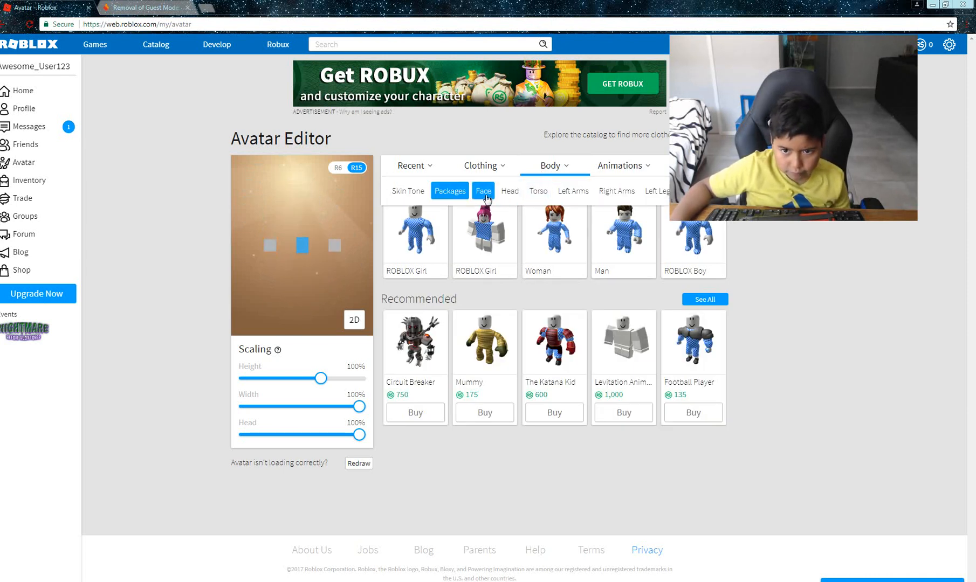
left_click(483, 191)
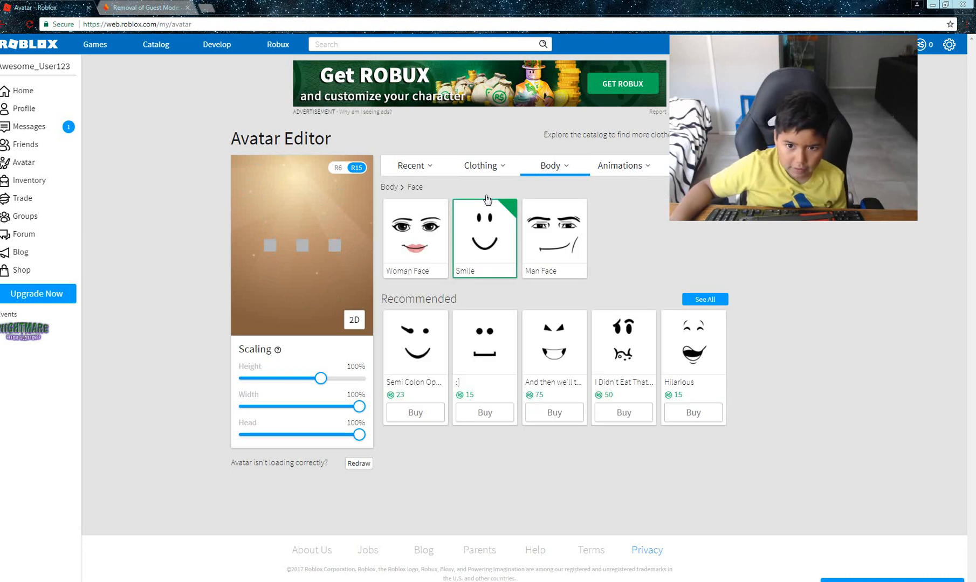
left_click(553, 238)
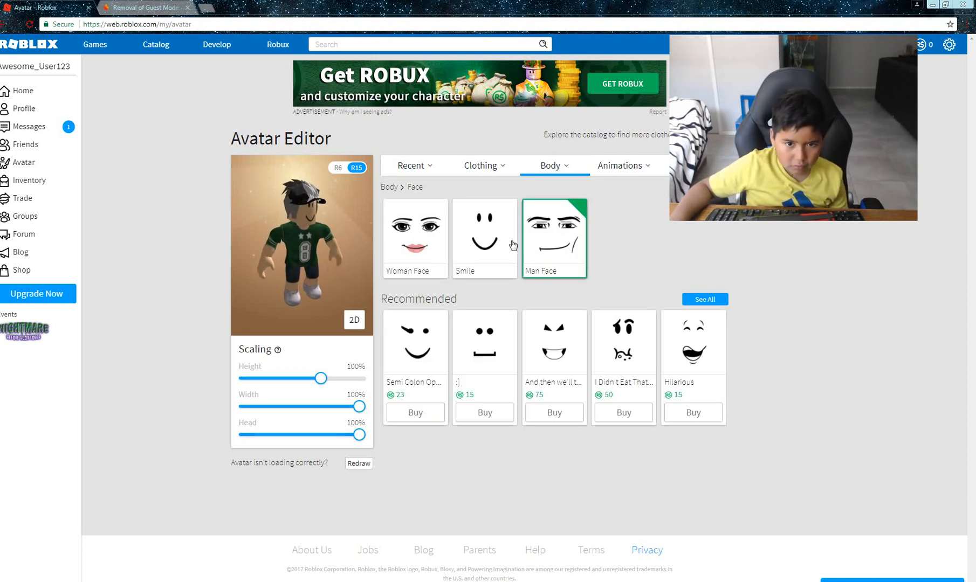